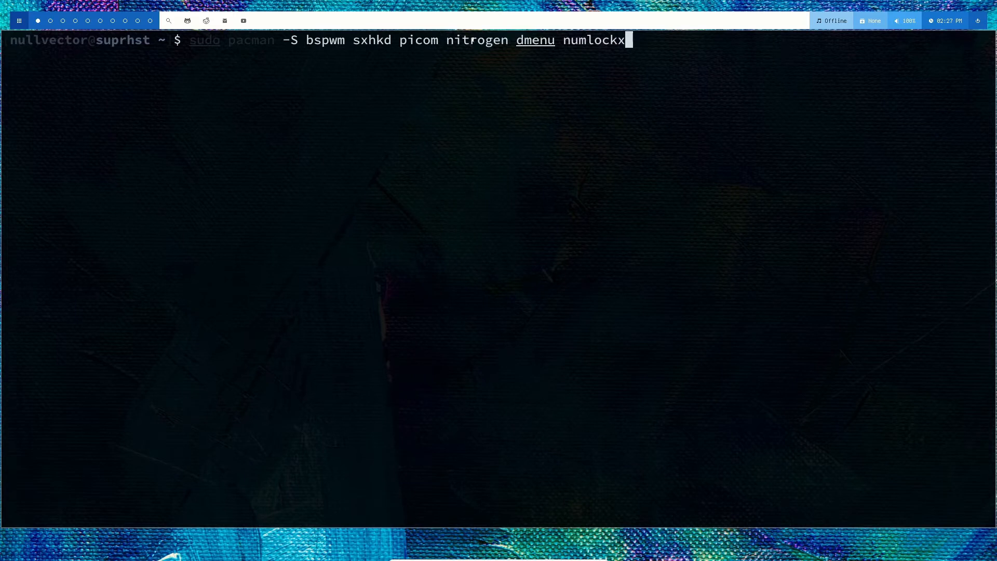
# - Run sudo pacman -S bspwm sxhkd picom nitrogen dmenu, then cancel at the confirmation prompt
pyautogui.write("'")
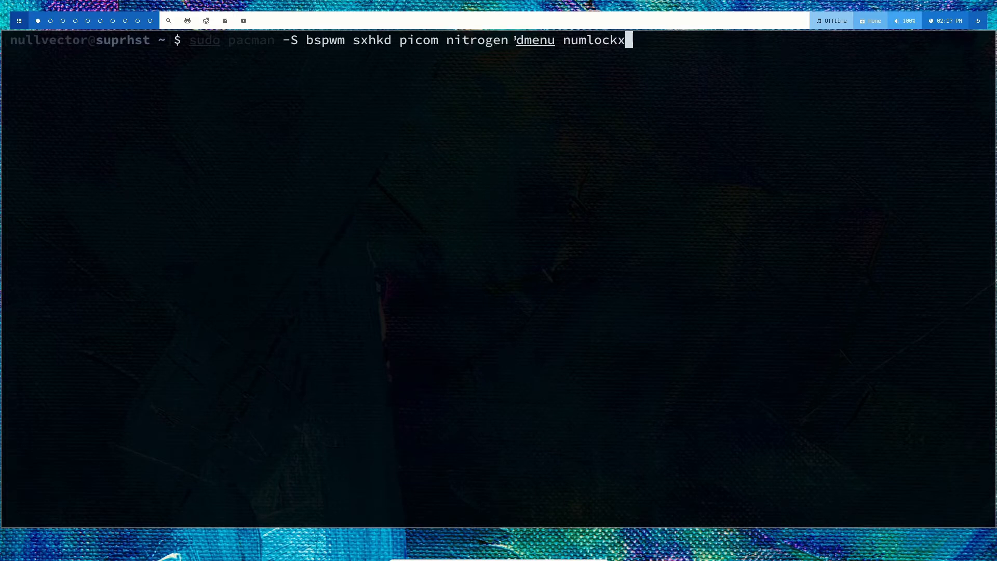
pyautogui.press('Backspace')
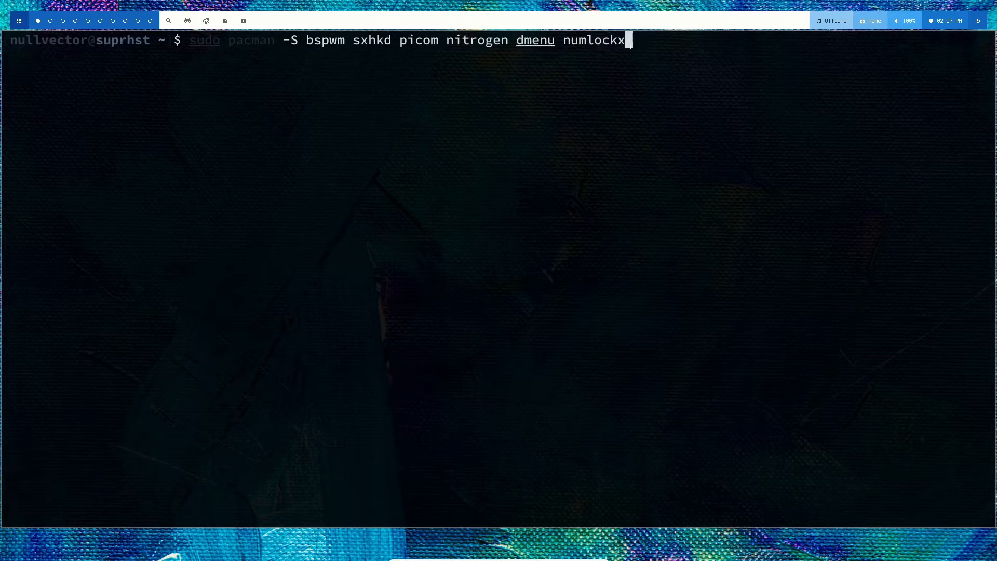
pyautogui.moveTo(557, 124)
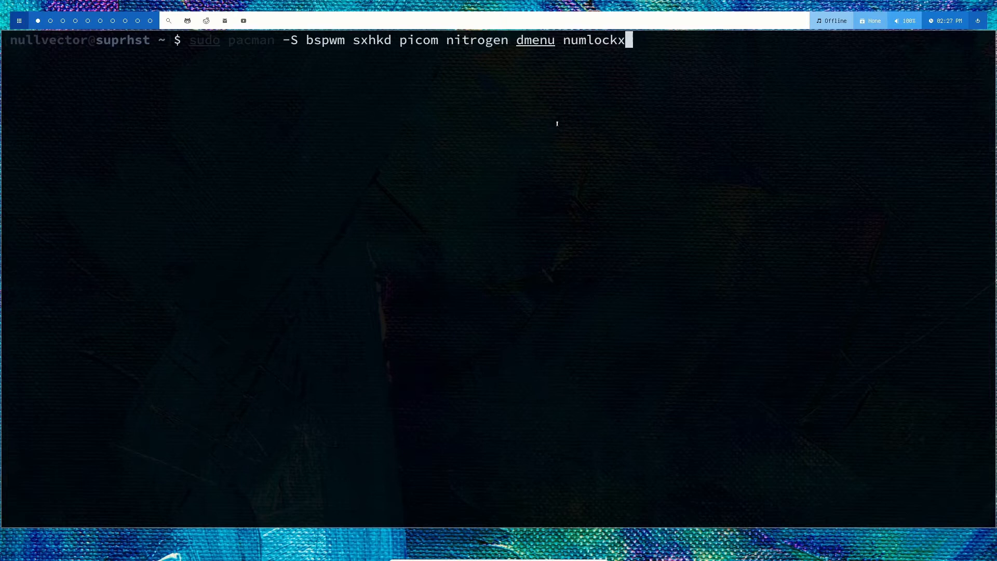
pyautogui.moveTo(691, 139)
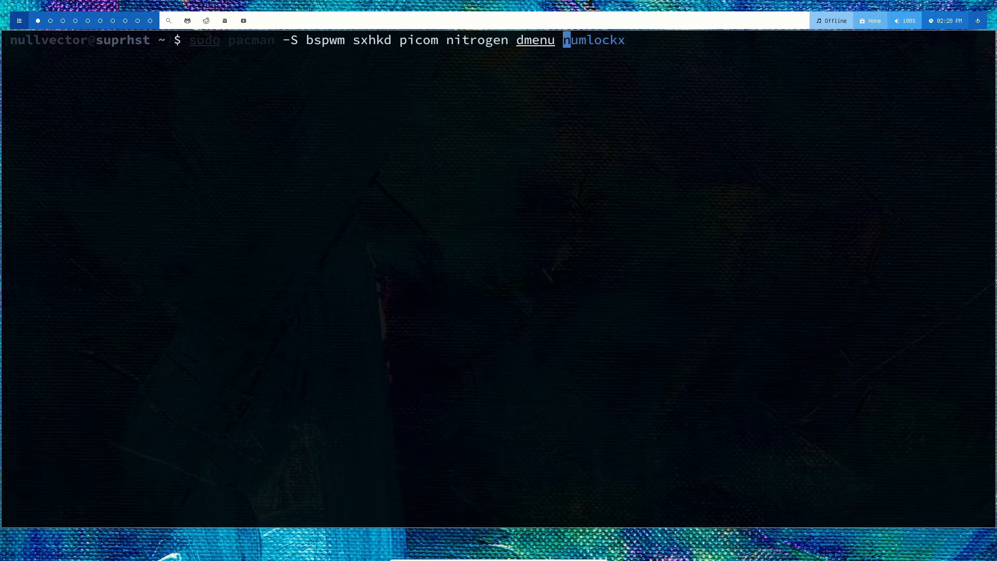
pyautogui.press('Return')
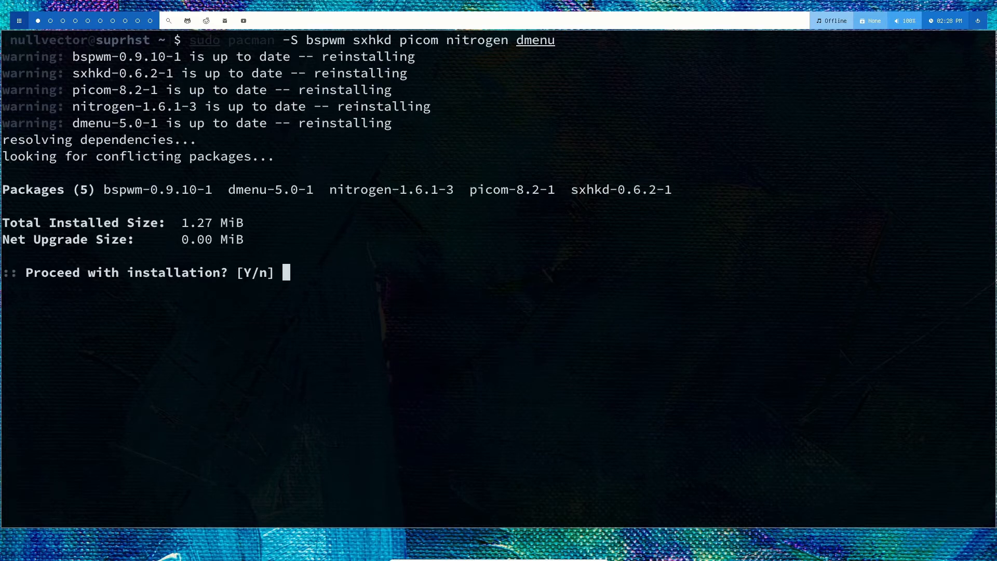
pyautogui.press('ctrl+c')
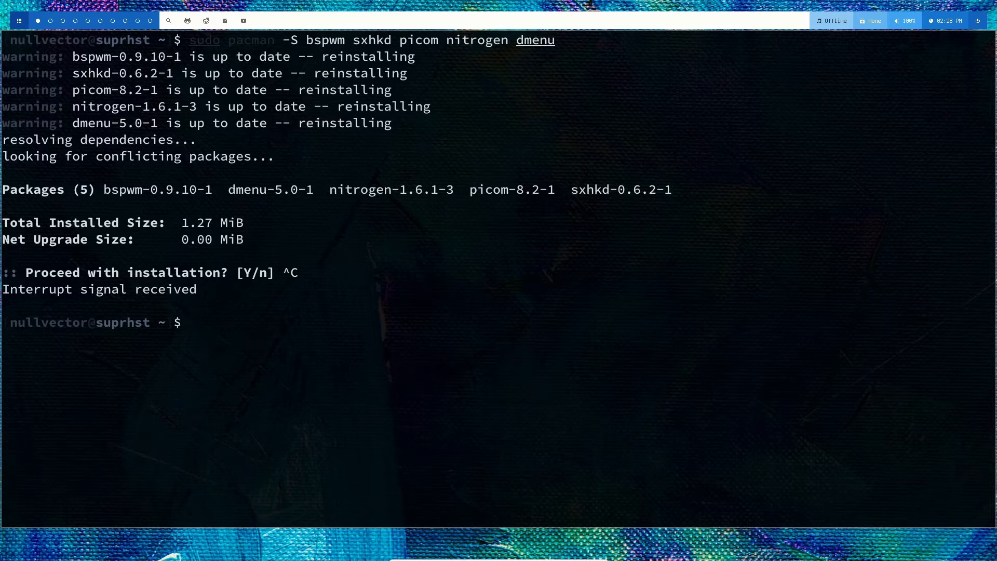
pyautogui.write('y')
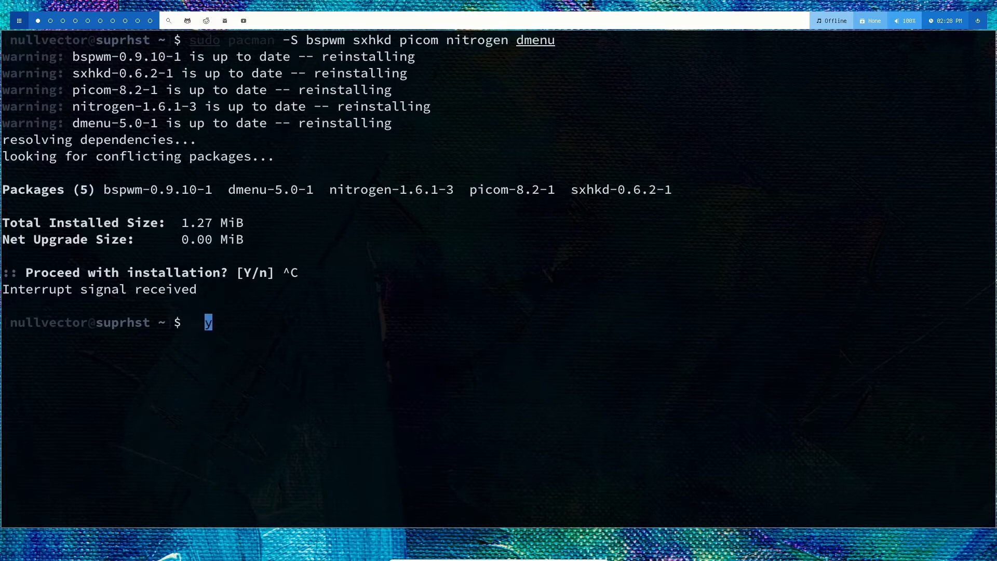
pyautogui.press('BackSpace')
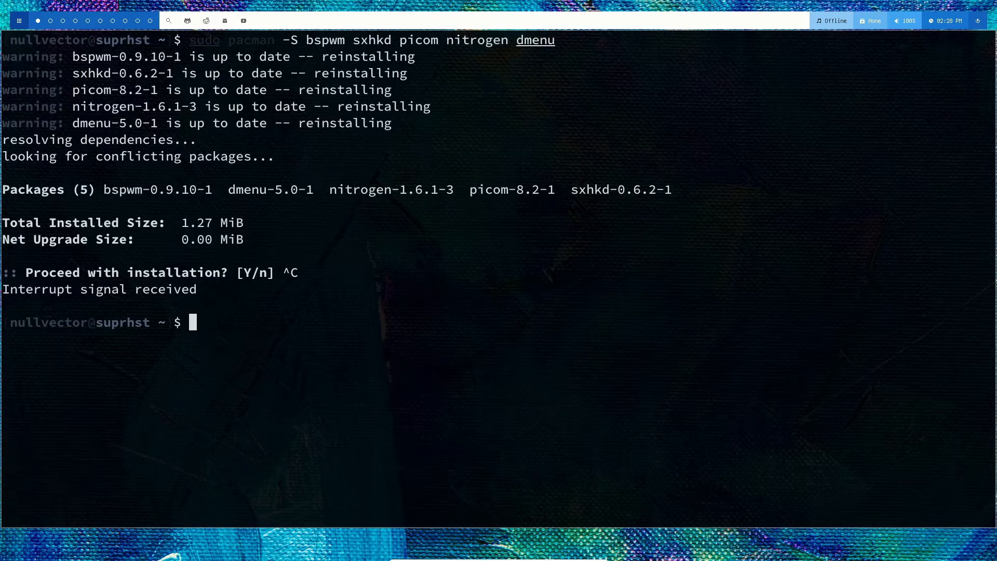
# - Install the polybar-git package with paru -S polybar-git
pyautogui.write('paru _')
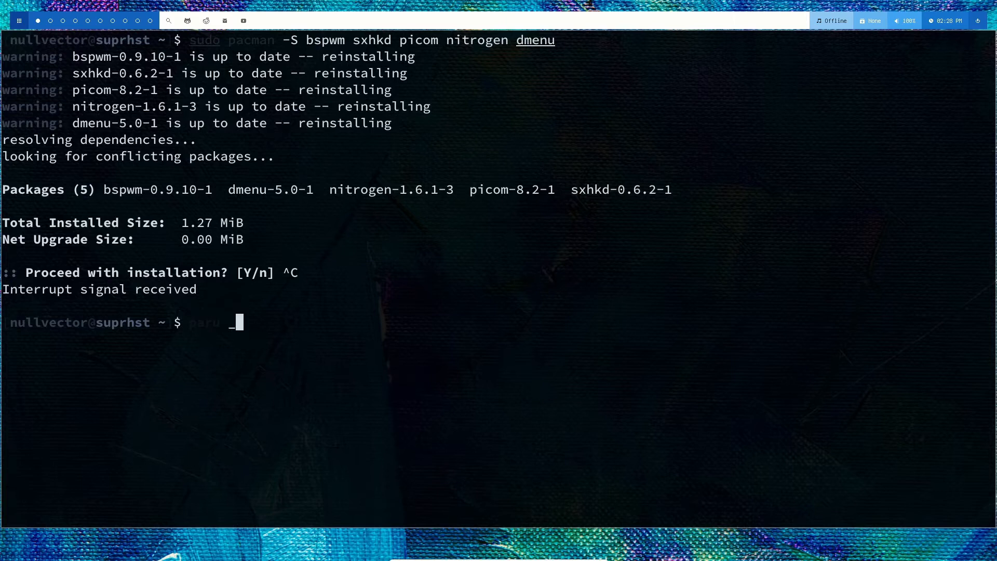
pyautogui.write('-S')
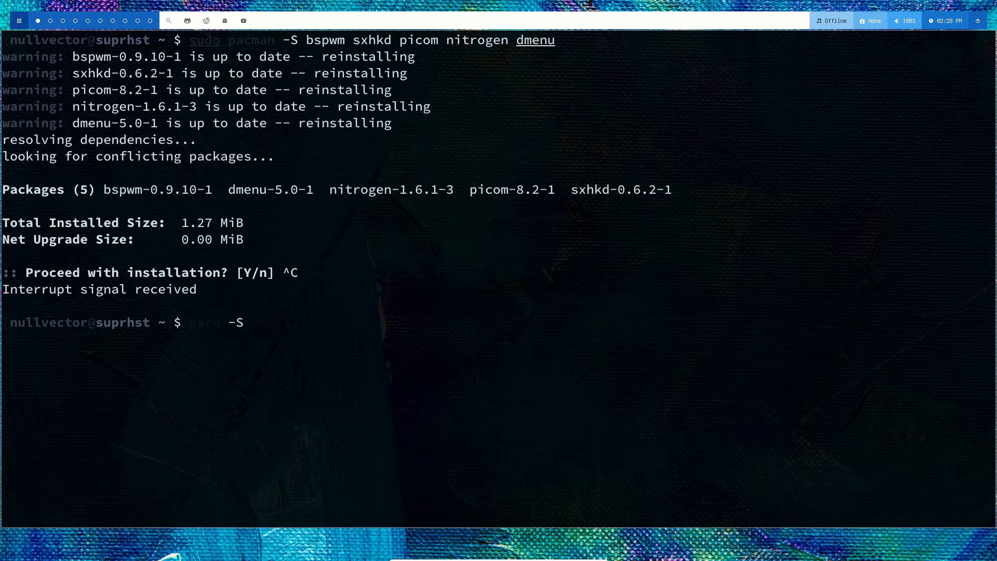
pyautogui.write('polyba')
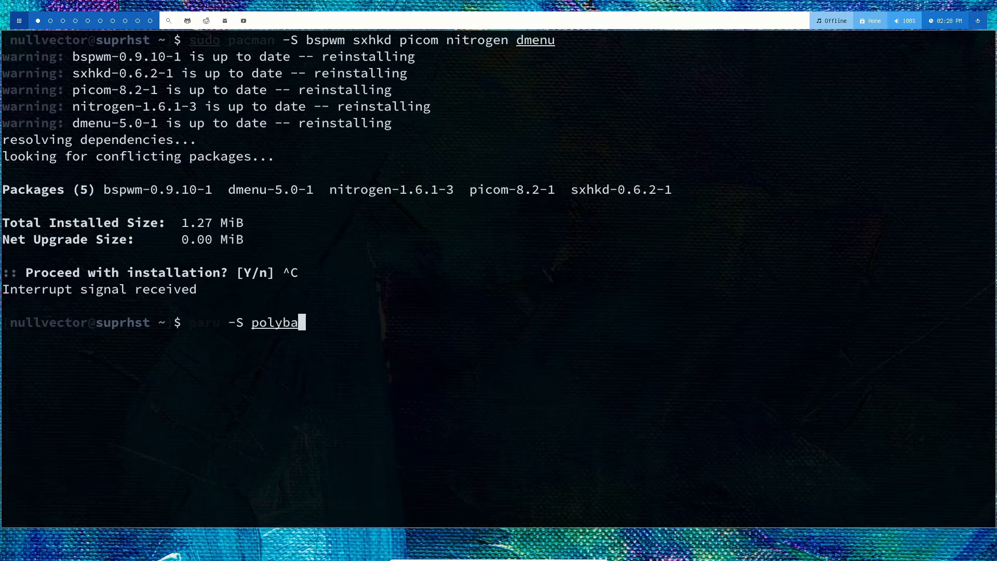
pyautogui.write('r-')
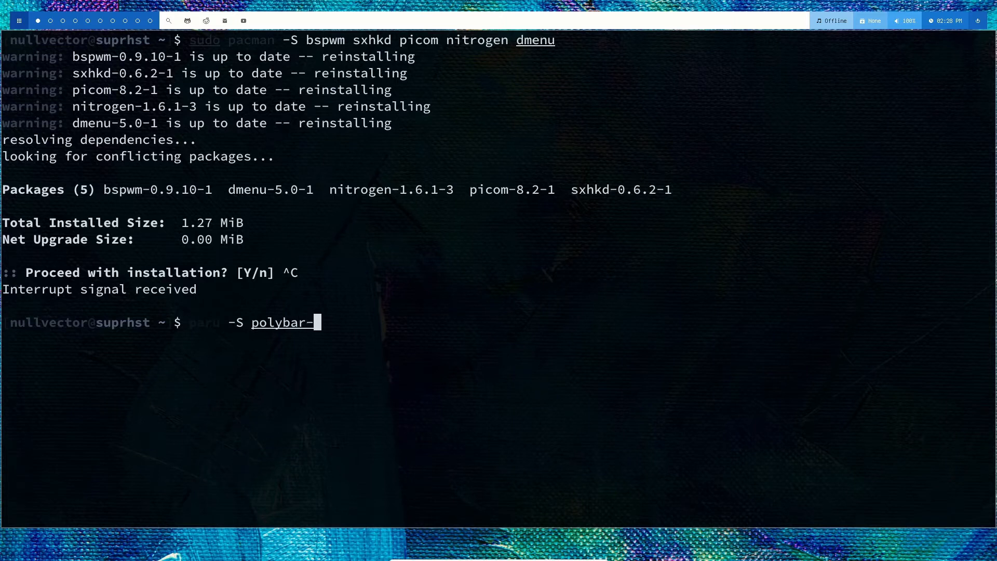
pyautogui.write('git')
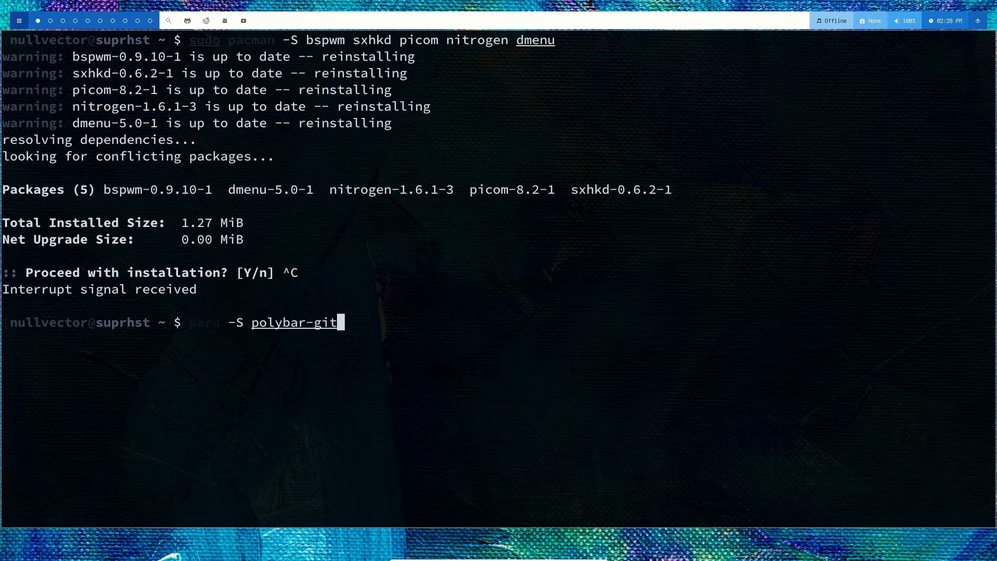
pyautogui.moveTo(340, 322)
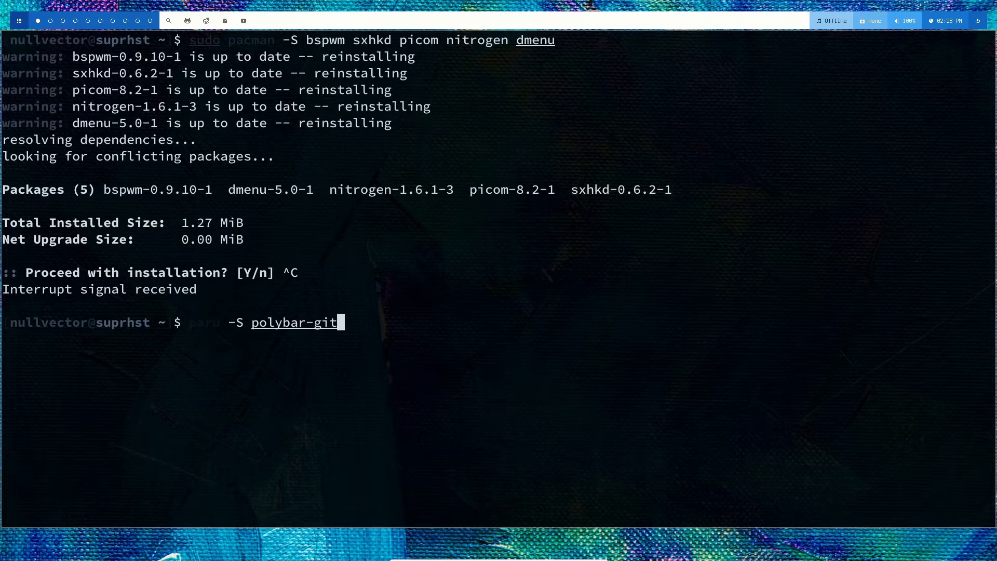
pyautogui.press('BackSpace')
pyautogui.write('mkdir')
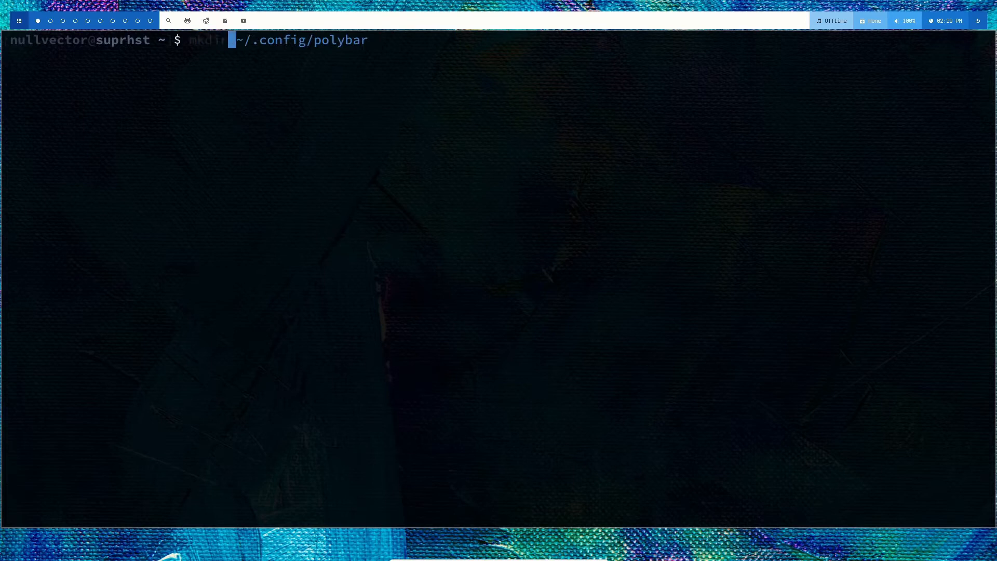
# - Type the command to copy /usr/share/doc/bspwm/examples/bspwmrc
pyautogui.write('cp /usr/share/doc/bspwm/examples/bspwmrc')
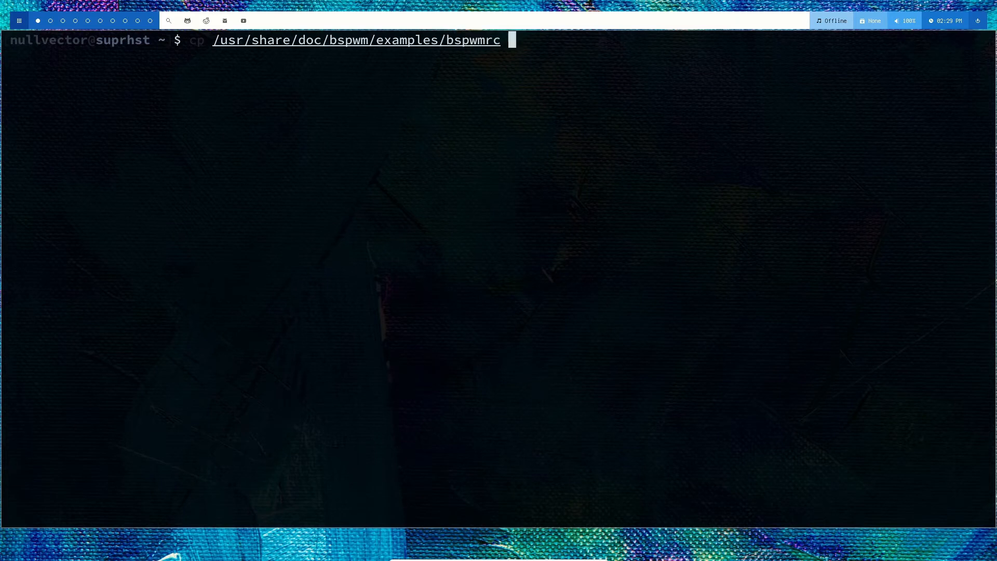
# - Type vim .config/polybar/shades/config.ini at the prompt
pyautogui.write('vim .config/polybar/shades/config.ini')
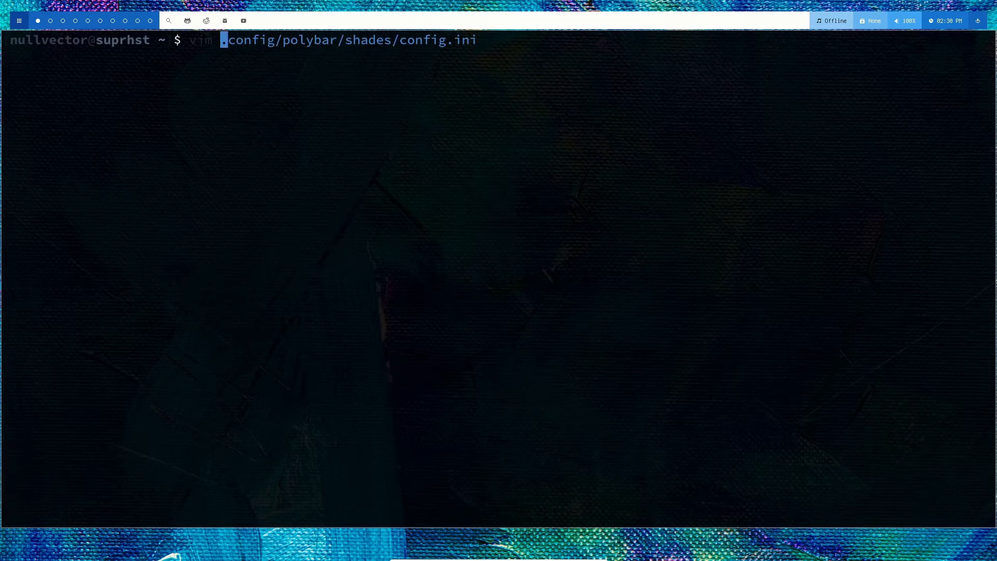
# - Launch Vim and view bspwmrc with its picom, nitrogen, sxhkd and launch.sh entries
pyautogui.press('Return')
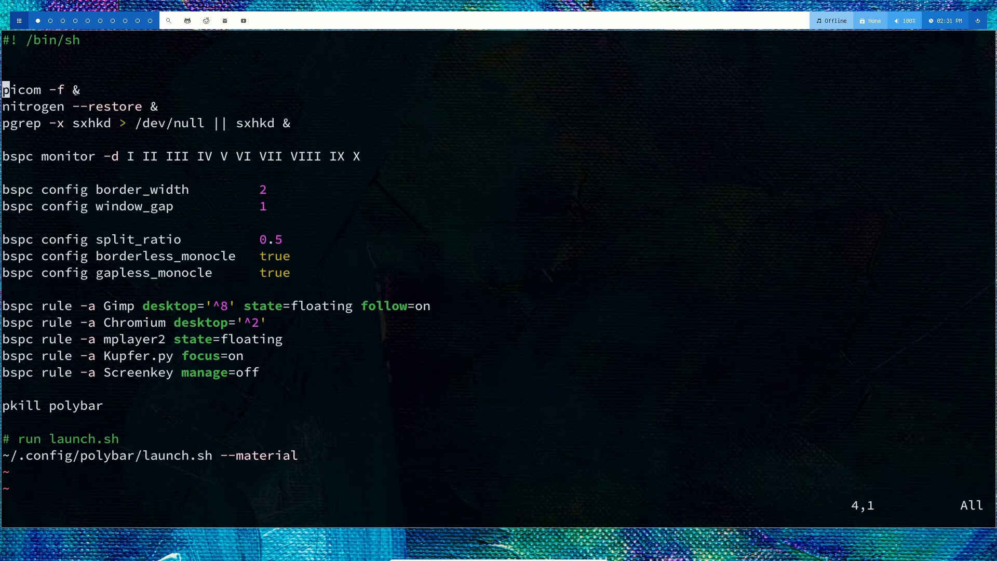
pyautogui.press('v')
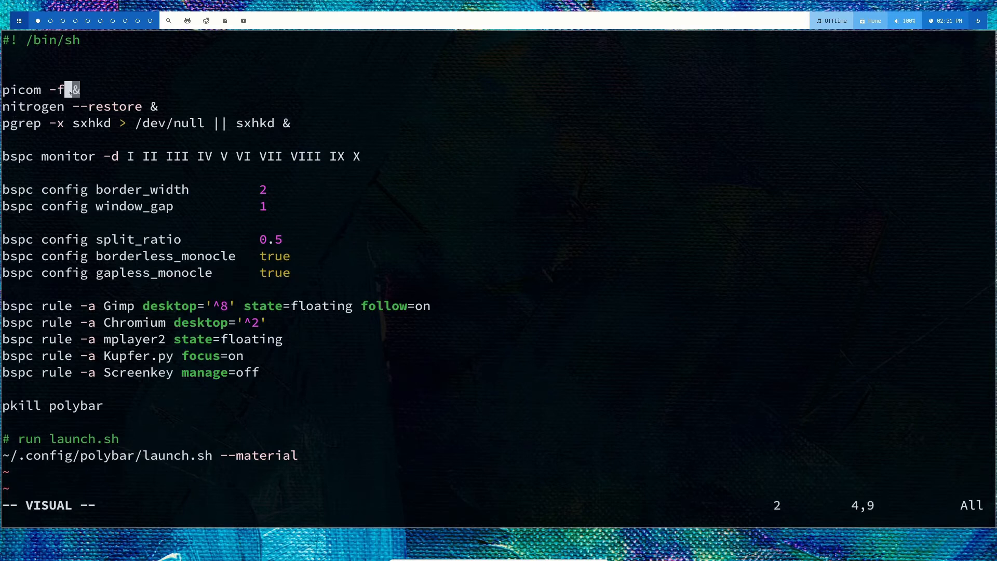
pyautogui.press('Escape')
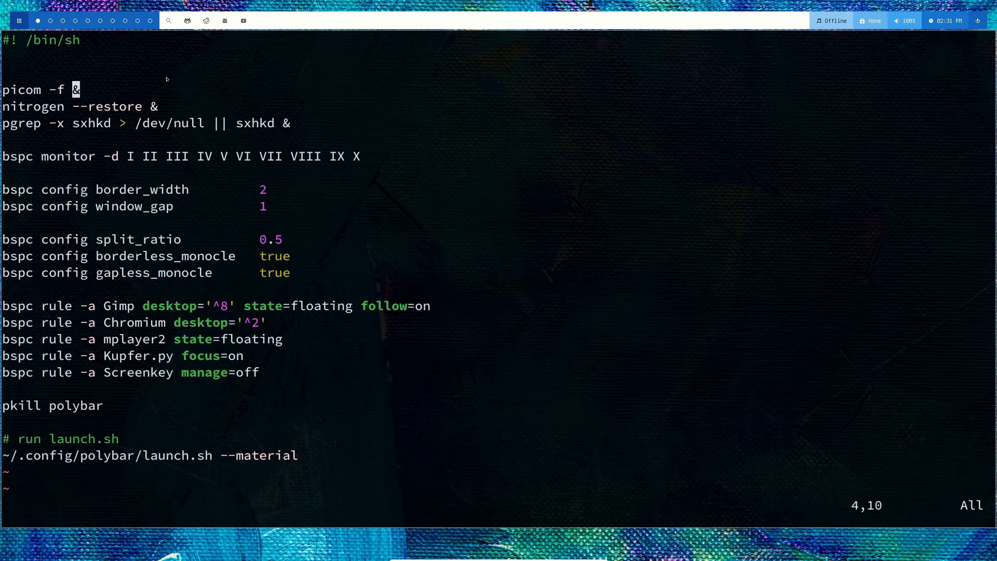
pyautogui.moveTo(254, 335)
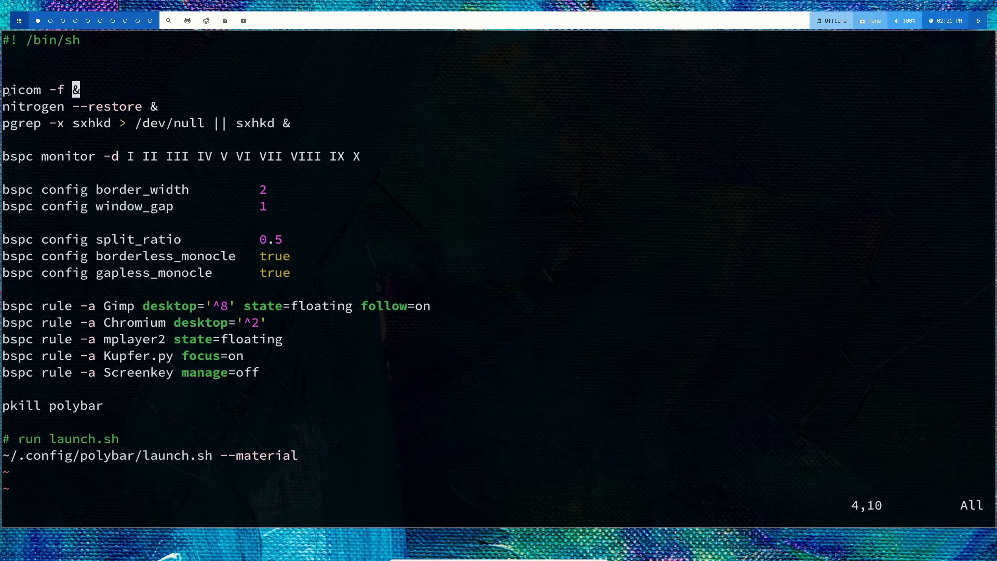
pyautogui.moveTo(226, 89)
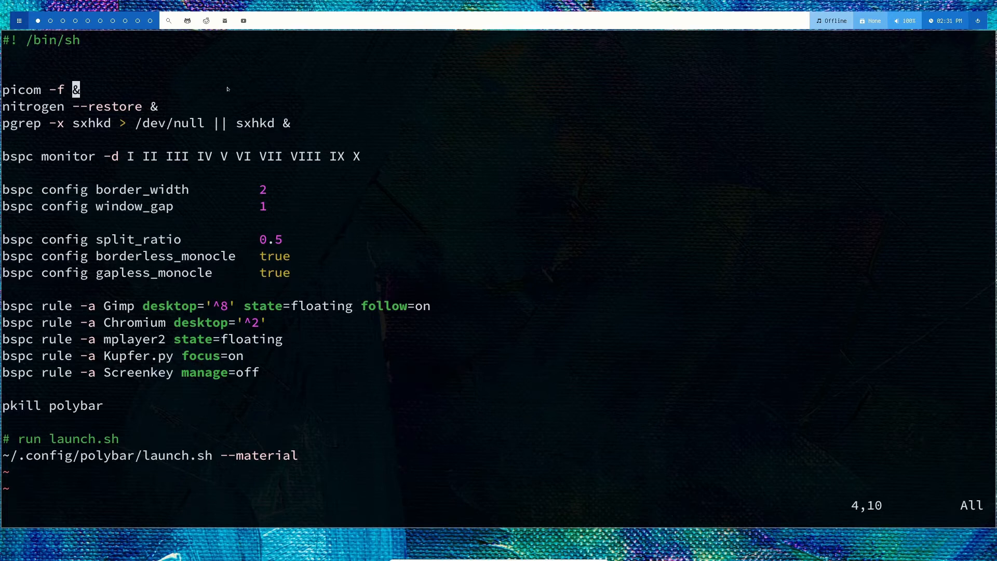
pyautogui.moveTo(246, 83)
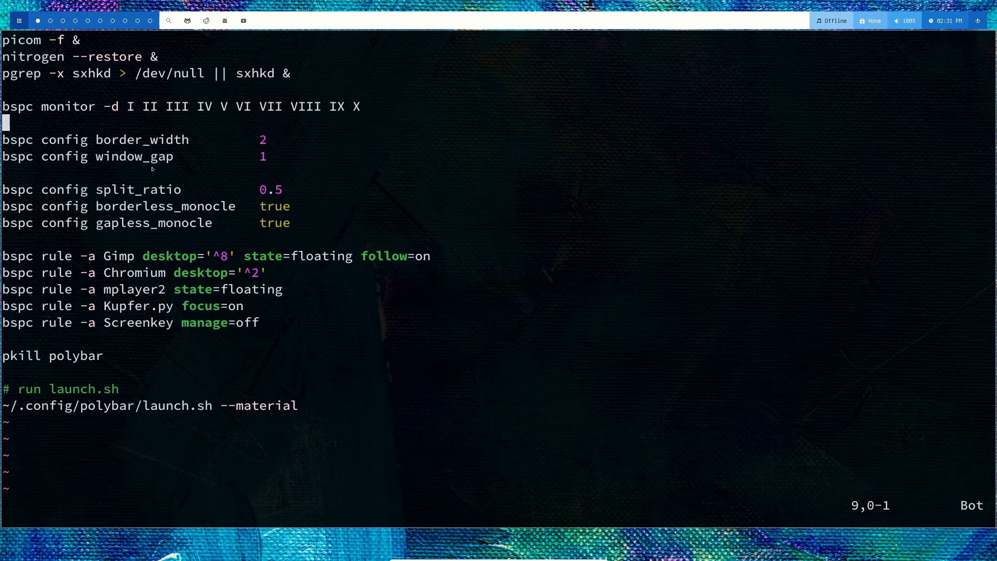
pyautogui.moveTo(266, 132)
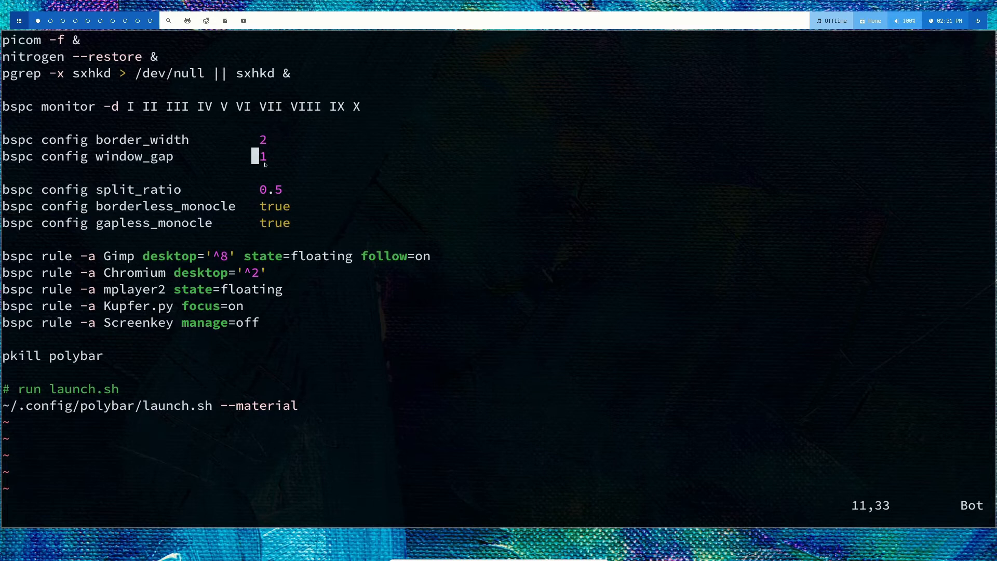
pyautogui.moveTo(215, 192)
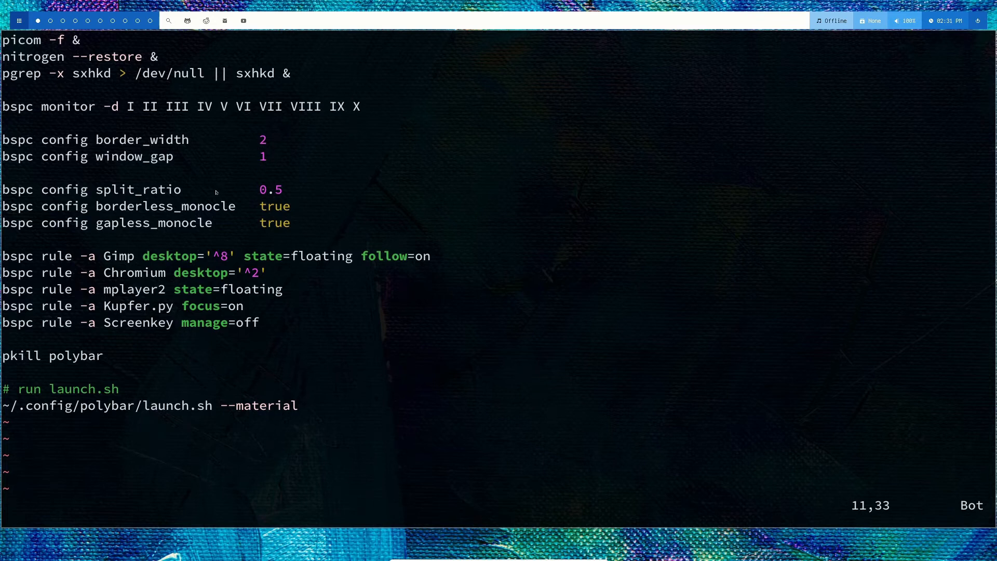
pyautogui.moveTo(21, 214)
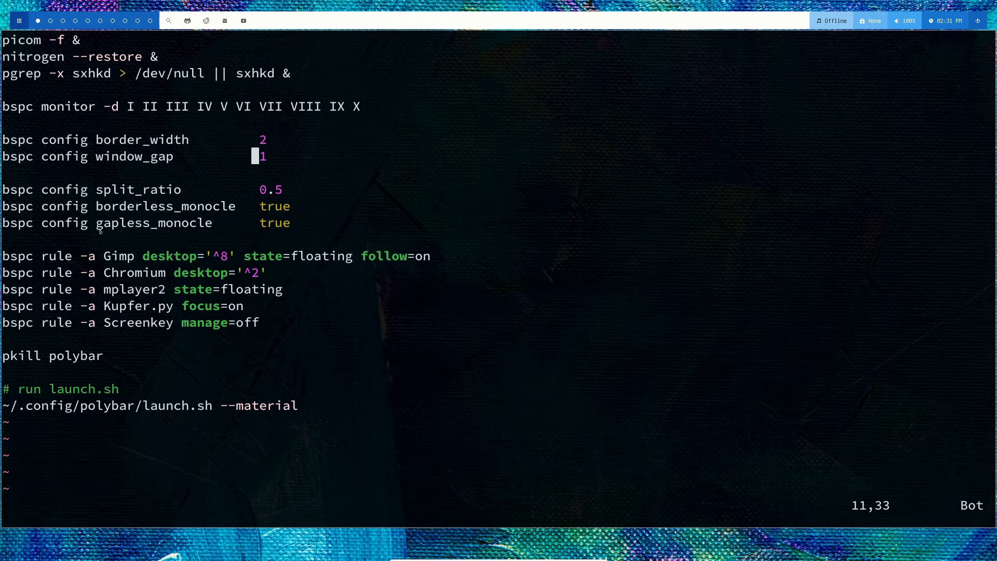
pyautogui.moveTo(113, 281)
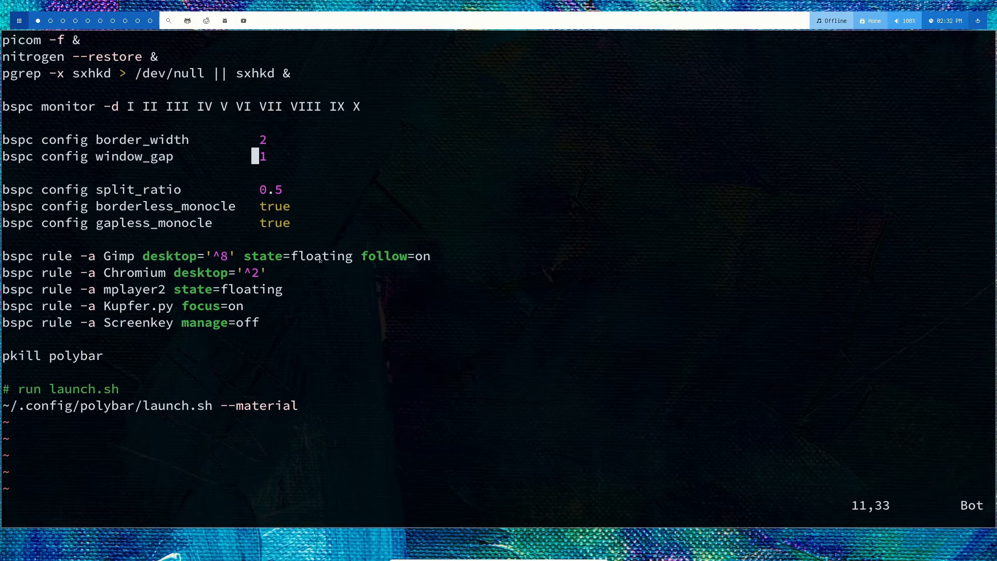
pyautogui.moveTo(213, 311)
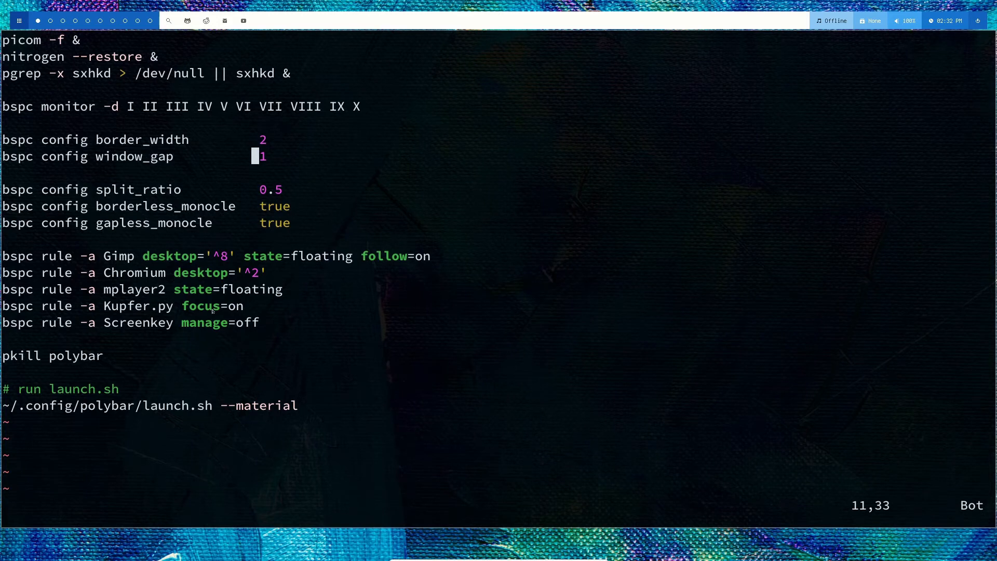
pyautogui.moveTo(212, 311)
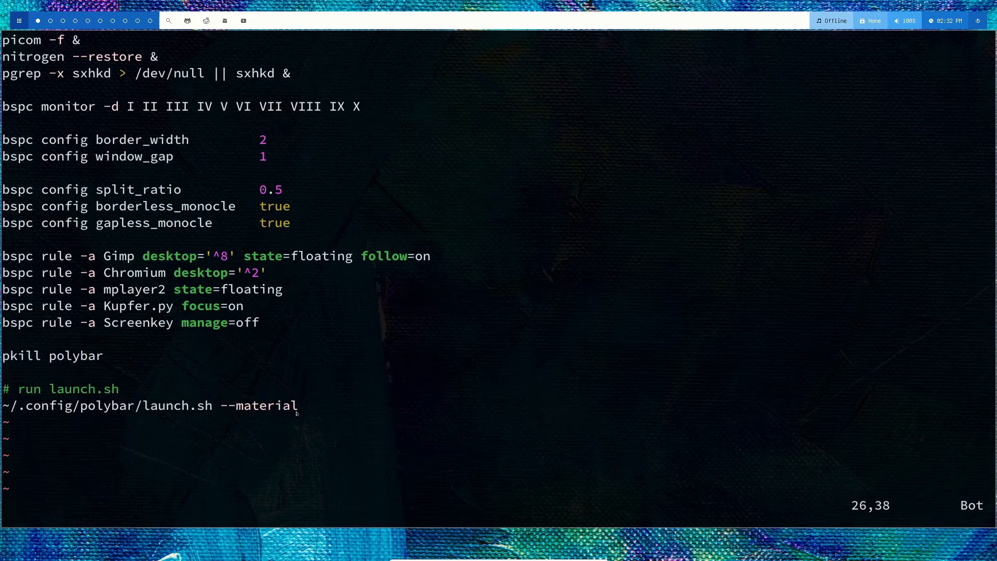
# - Change the launch.sh theme argument from --material to --shades in bspwmrc and save
pyautogui.press('i')
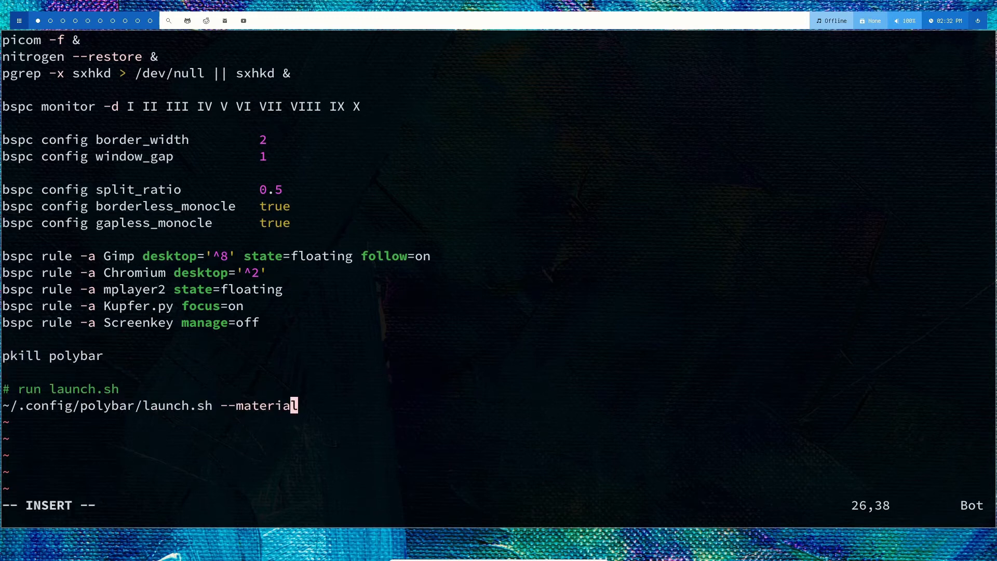
pyautogui.press('BackSpace')
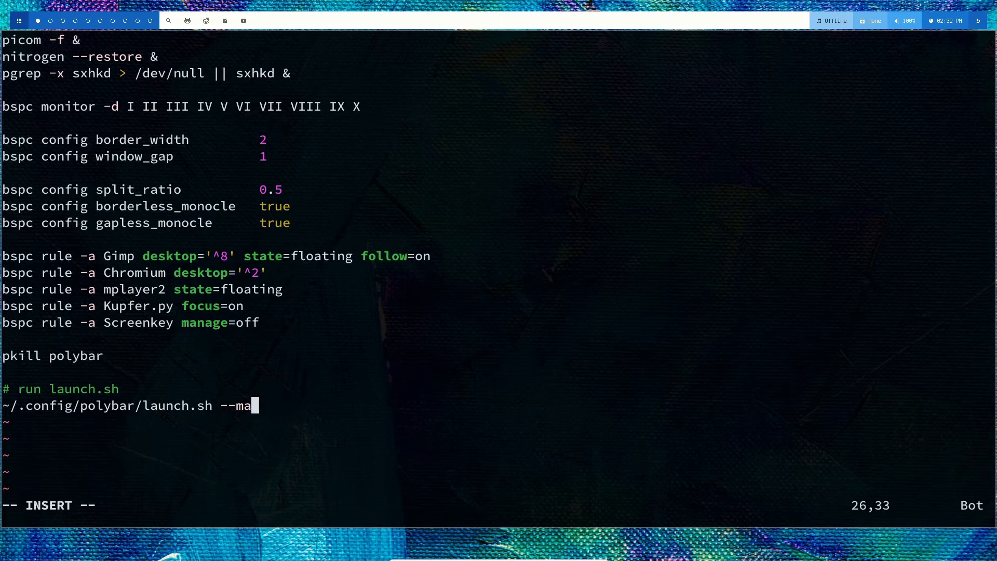
pyautogui.write('sha')
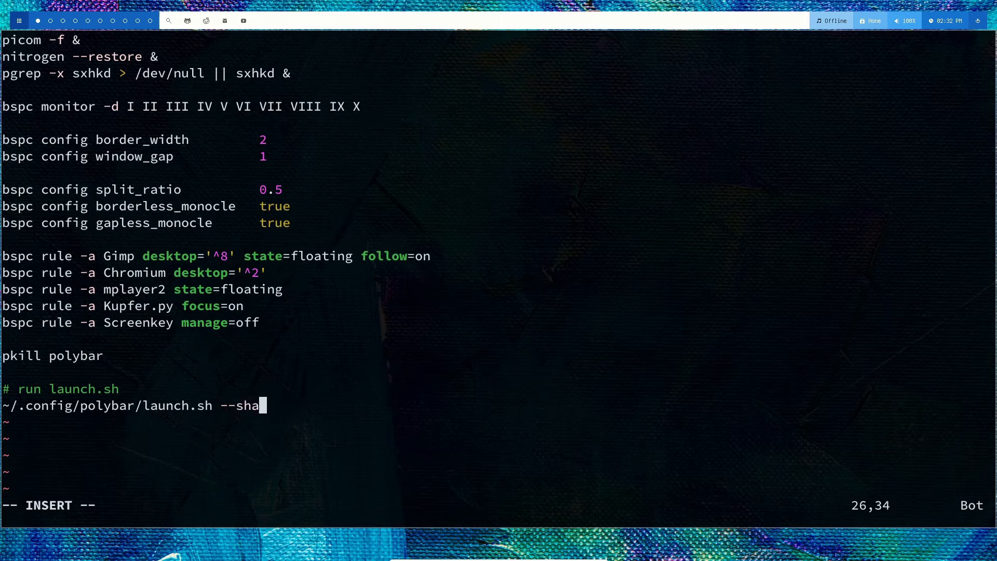
pyautogui.write('des')
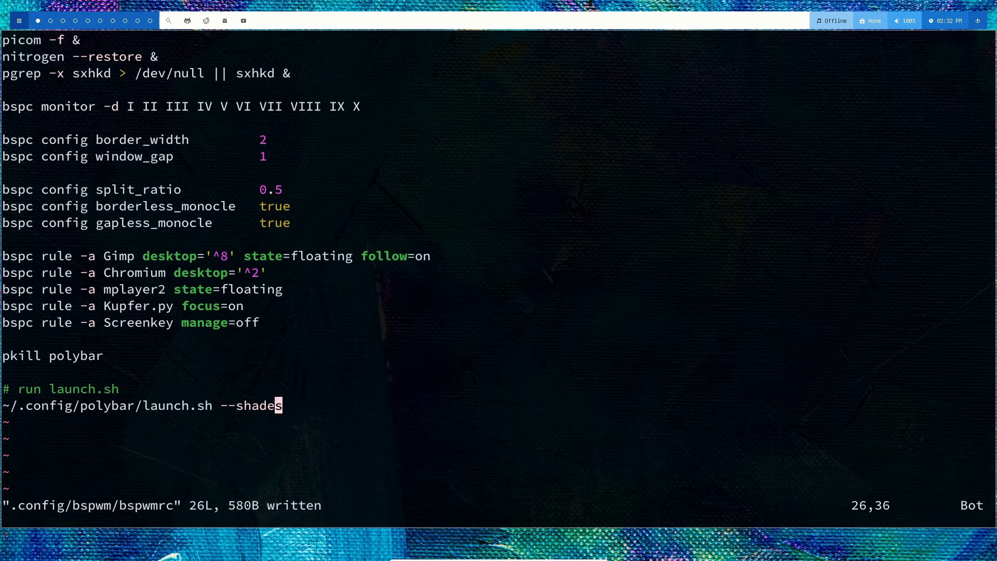
pyautogui.press('v')
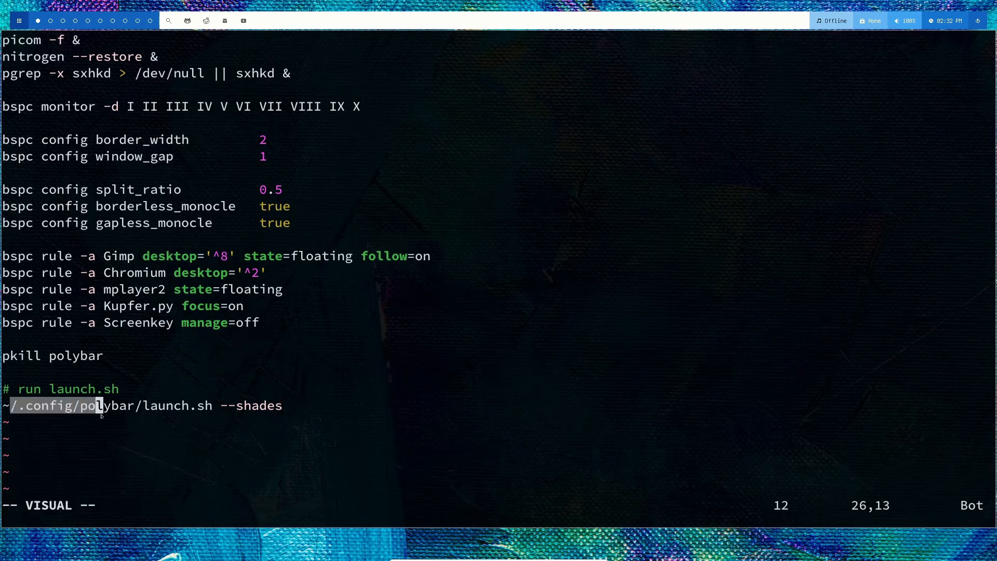
pyautogui.press('Escape')
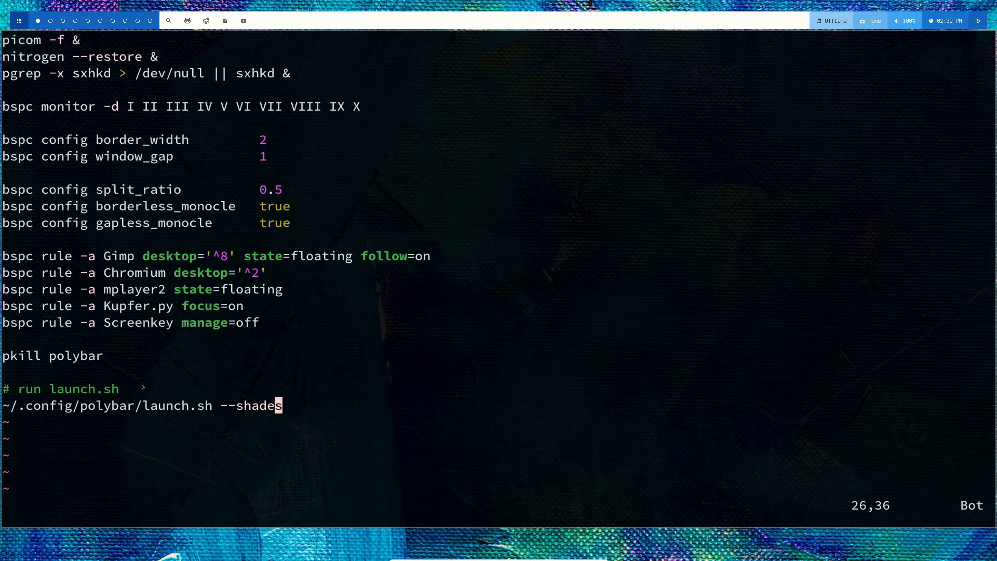
pyautogui.moveTo(148, 384)
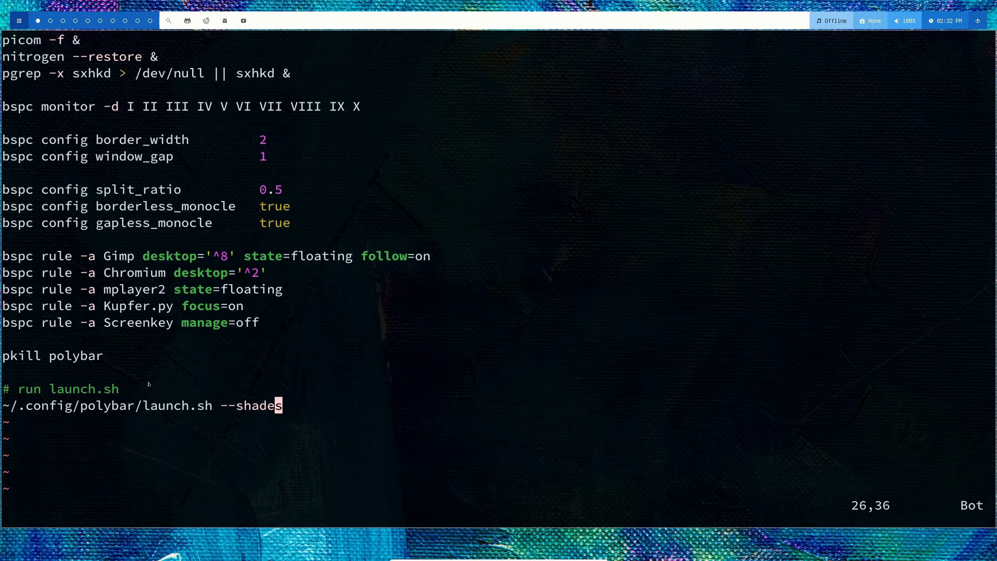
pyautogui.scroll(3)
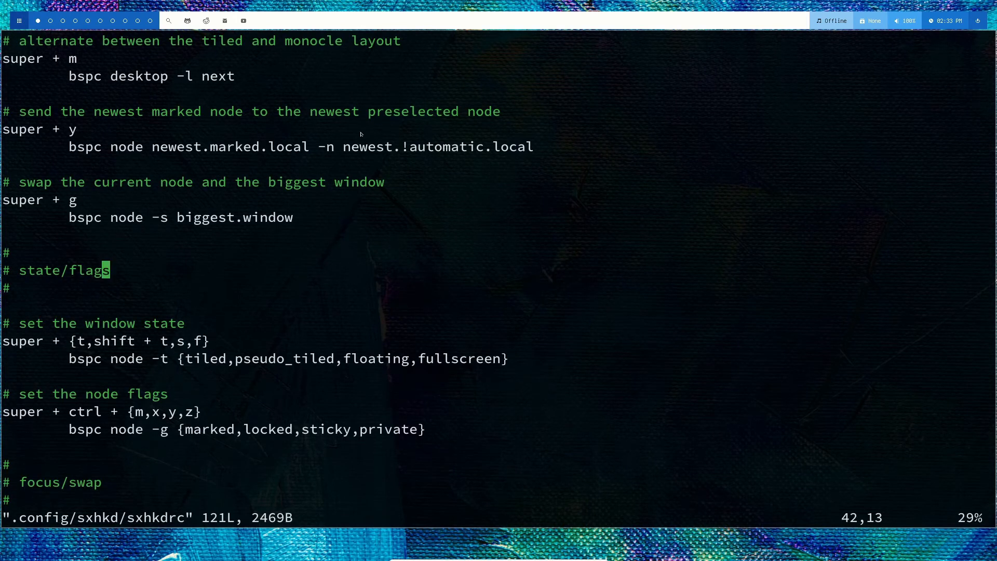
pyautogui.moveTo(214, 138)
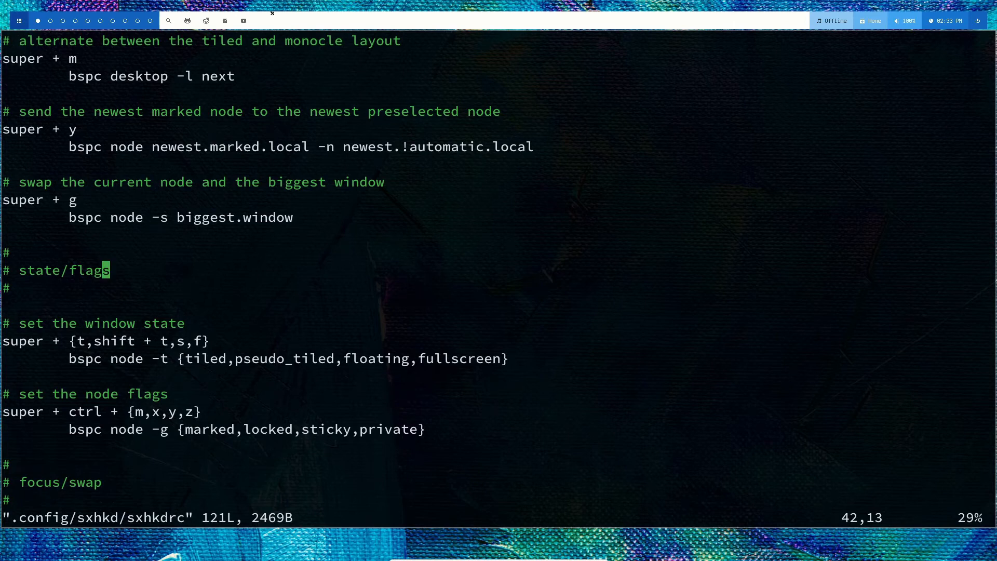
# - Scroll to the top of sxhkdrc showing the terminator, dmenu_run and quit/restart bindings
pyautogui.scroll(3)
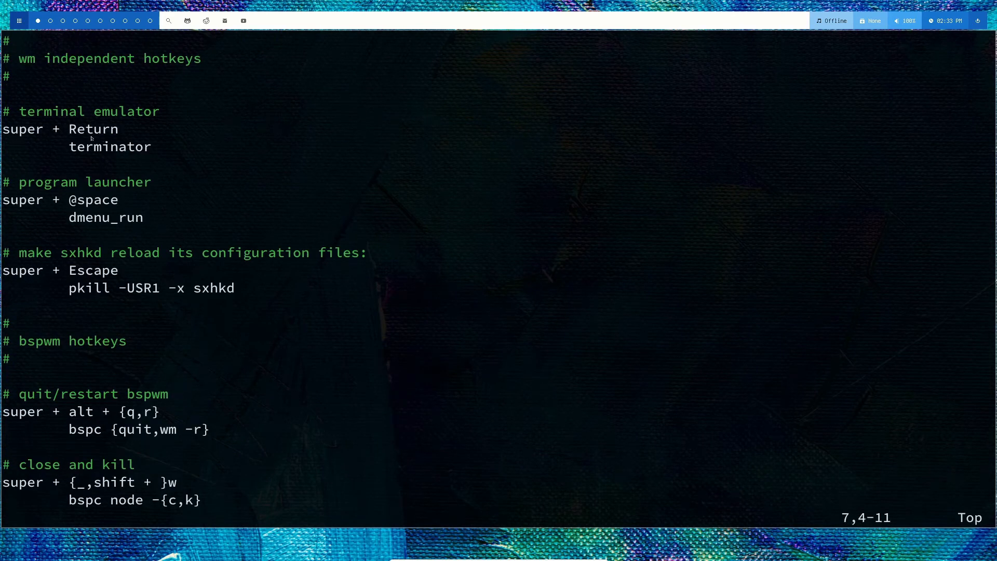
pyautogui.moveTo(76, 151)
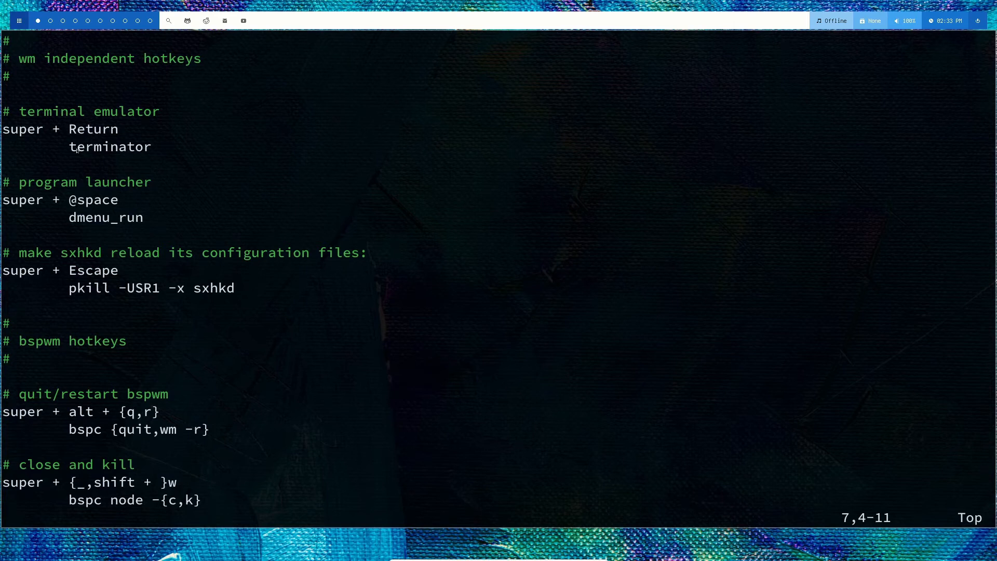
# - Scroll sxhkdrc to the bspwm hotkeys, revealing the tiled/monocle layout binding
pyautogui.press('v')
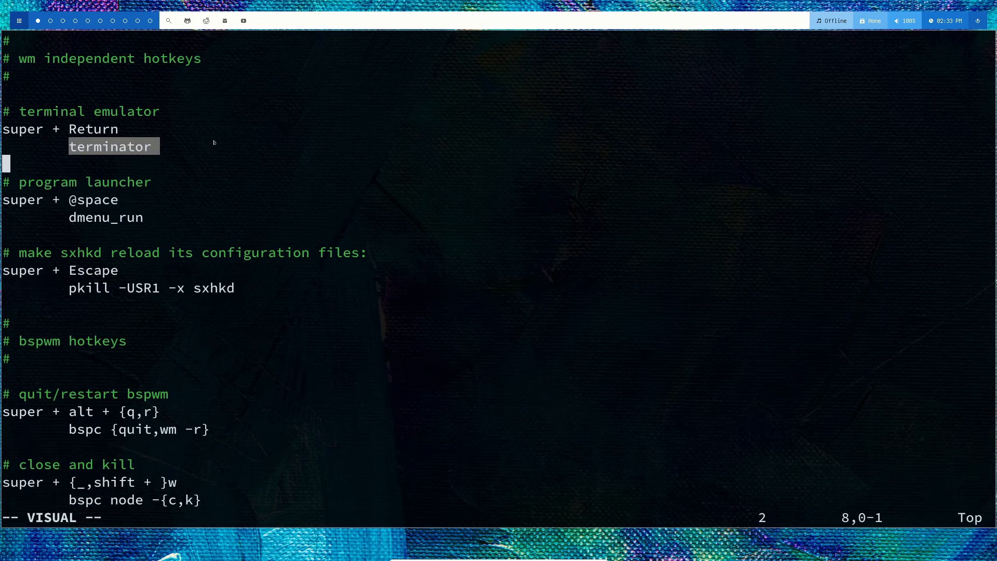
pyautogui.moveTo(147, 164)
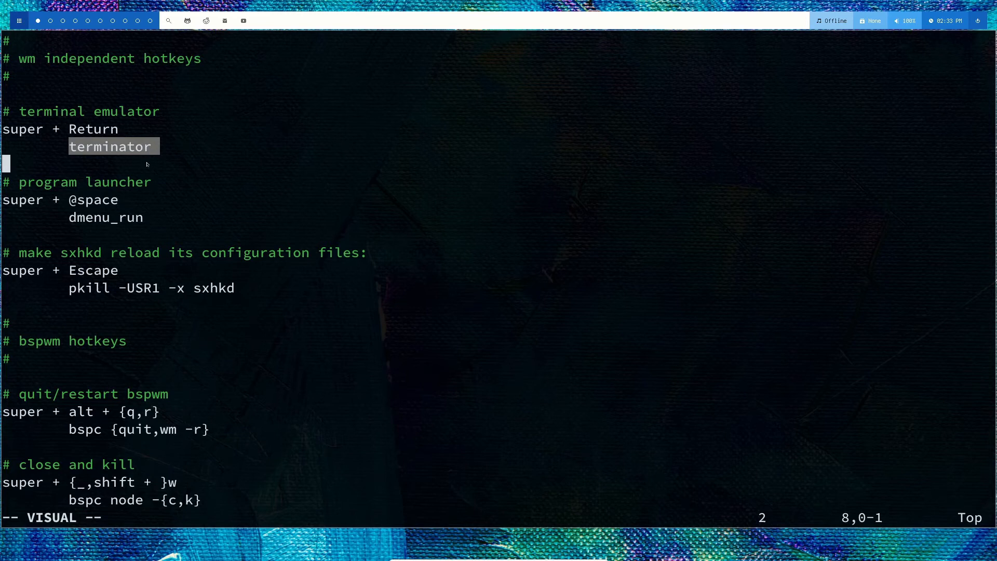
pyautogui.press('Escape')
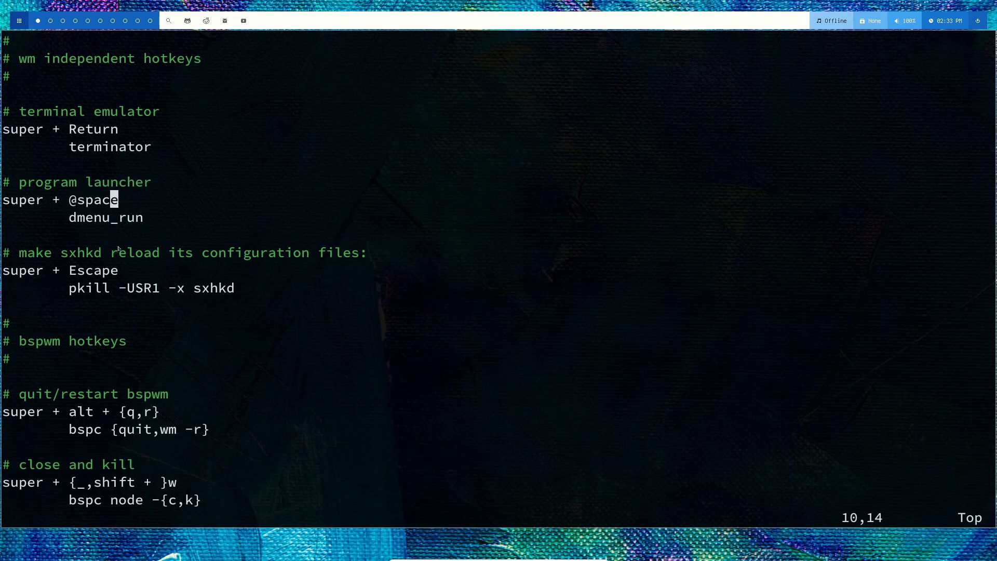
pyautogui.moveTo(115, 318)
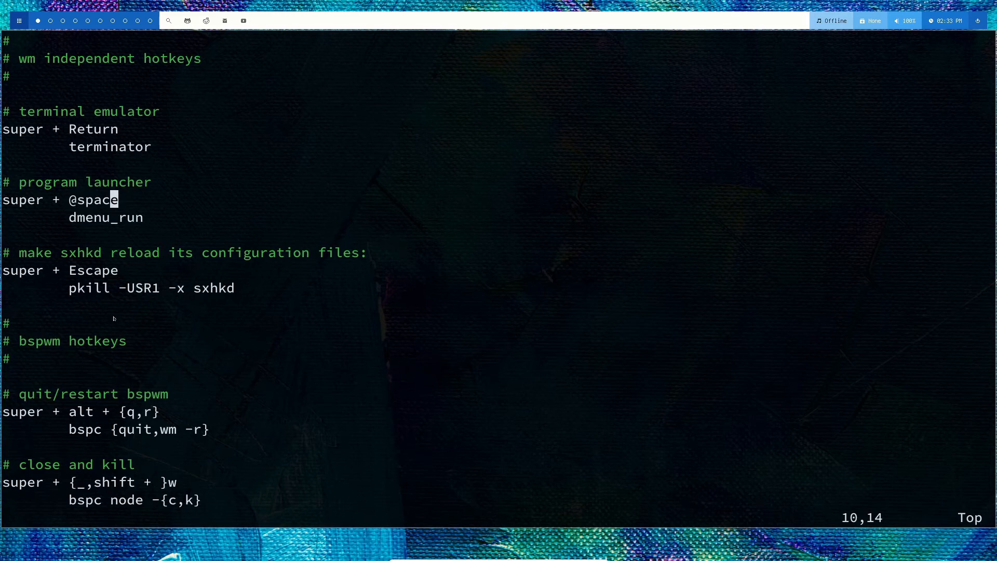
pyautogui.moveTo(52, 283)
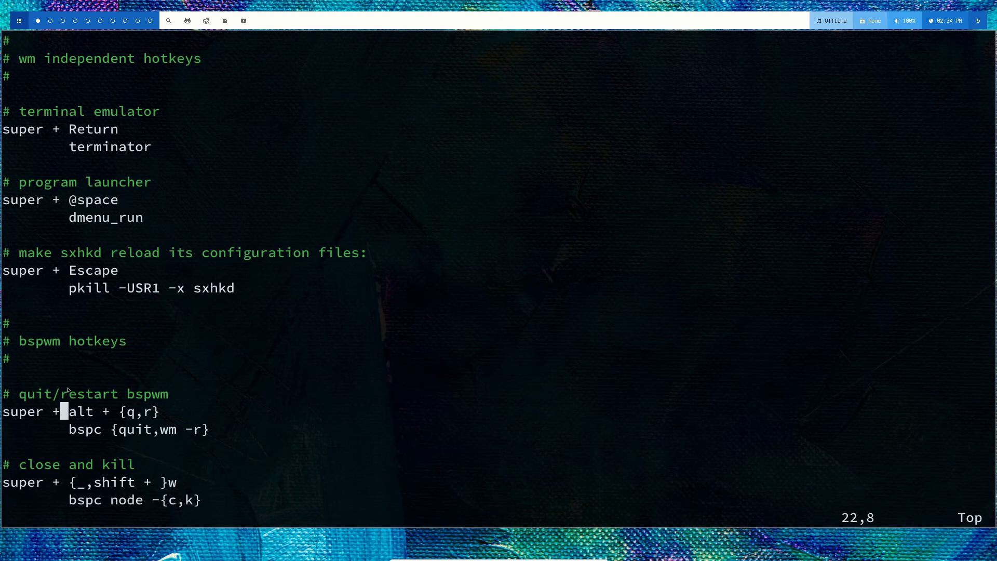
pyautogui.moveTo(190, 392)
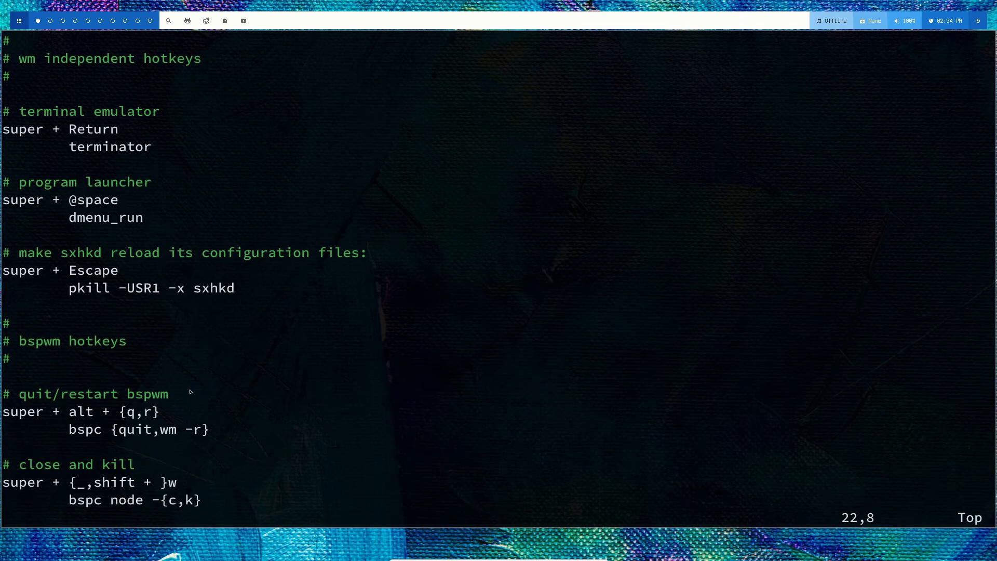
pyautogui.scroll(-3)
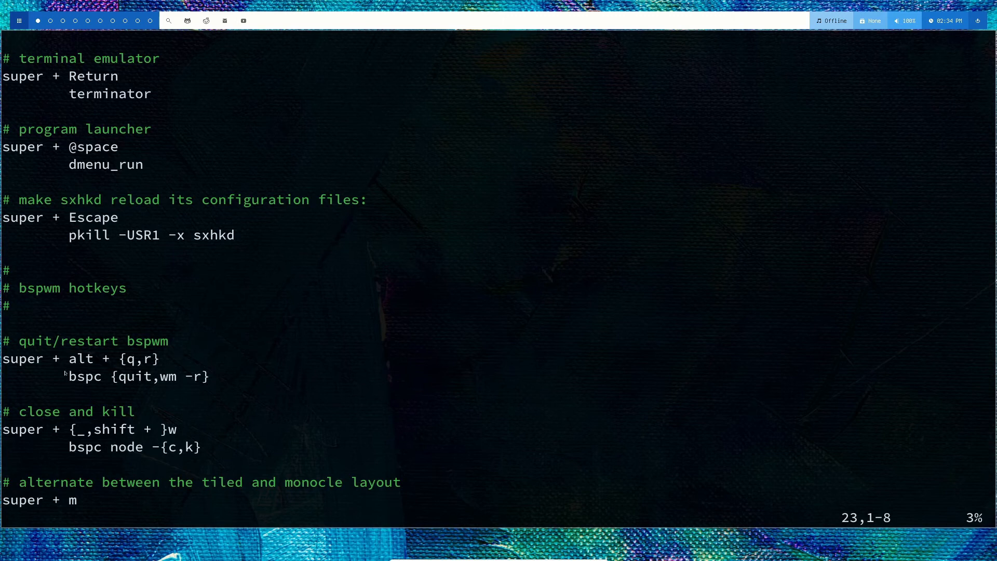
pyautogui.moveTo(146, 342)
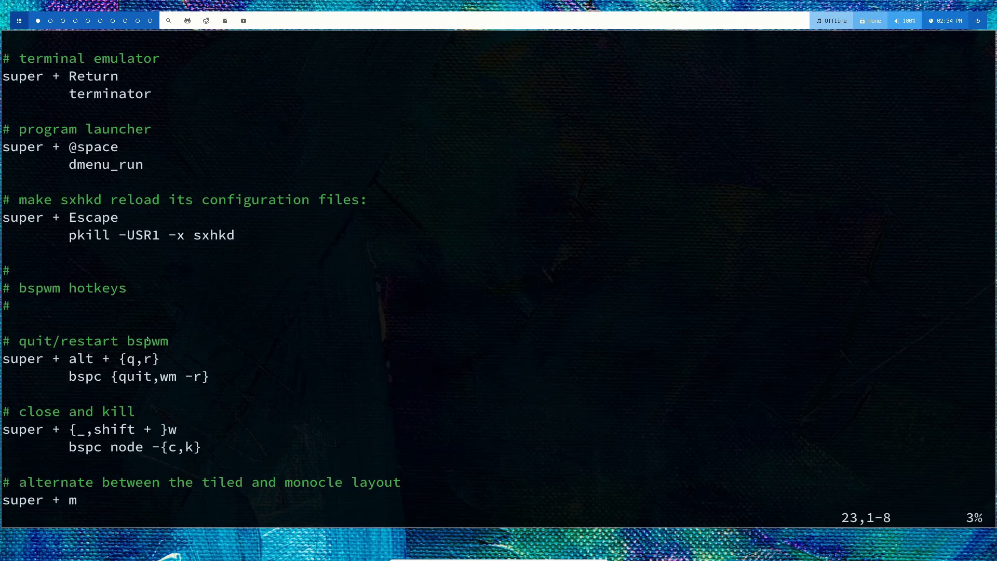
# - Open a tiled terminator window beside Vim, then show and dismiss dmenu
pyautogui.scroll(-3)
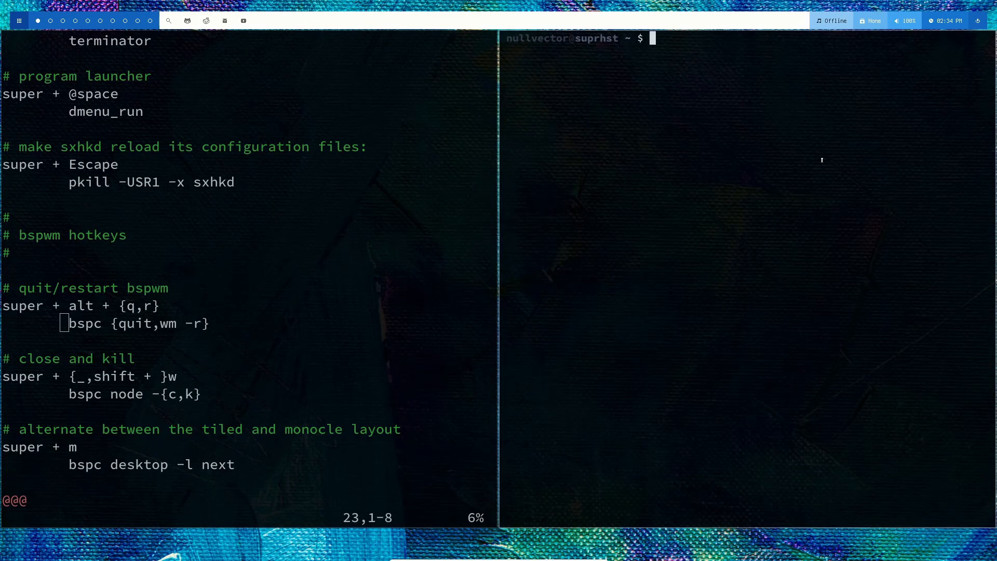
pyautogui.moveTo(348, 263)
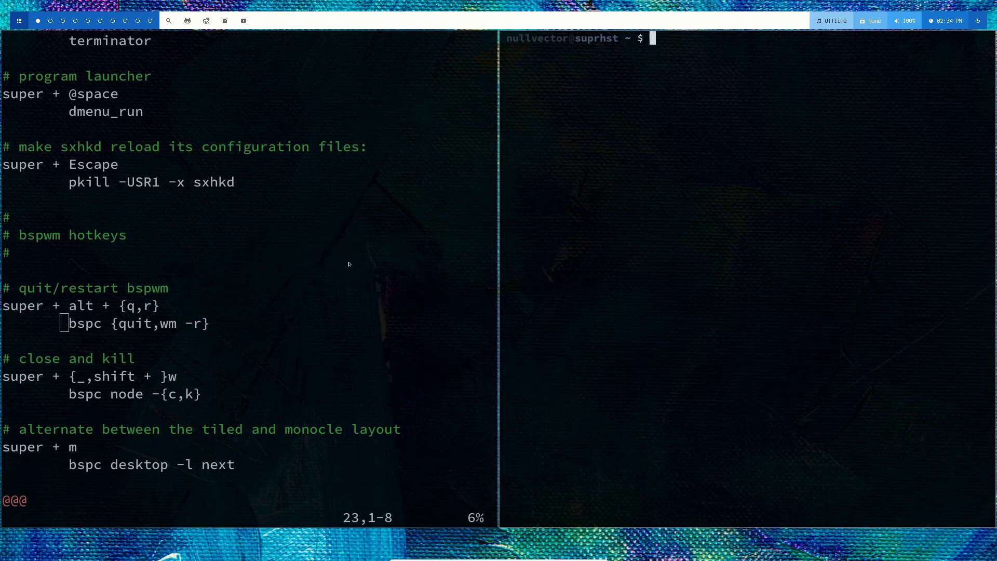
pyautogui.moveTo(727, 203)
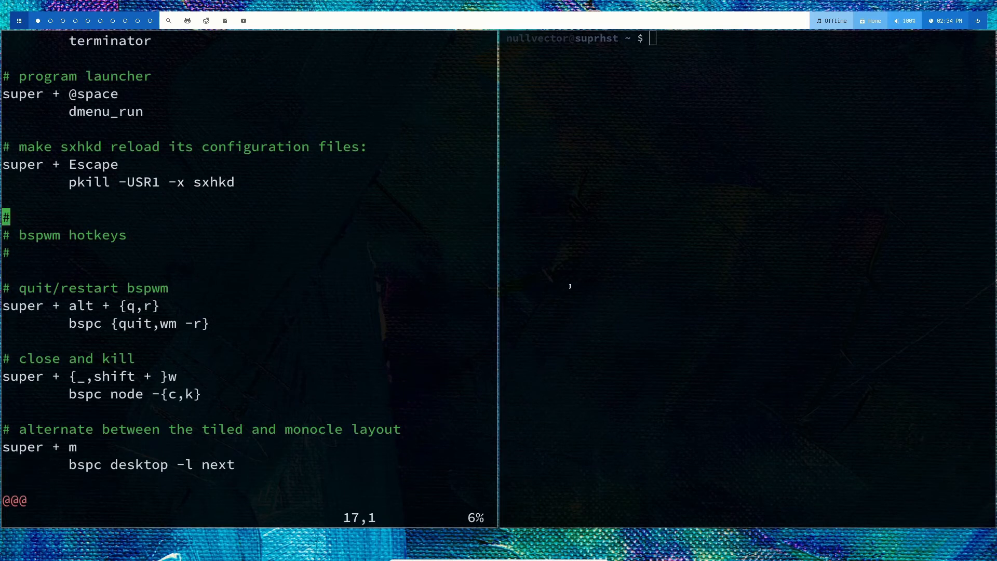
pyautogui.moveTo(640, 269)
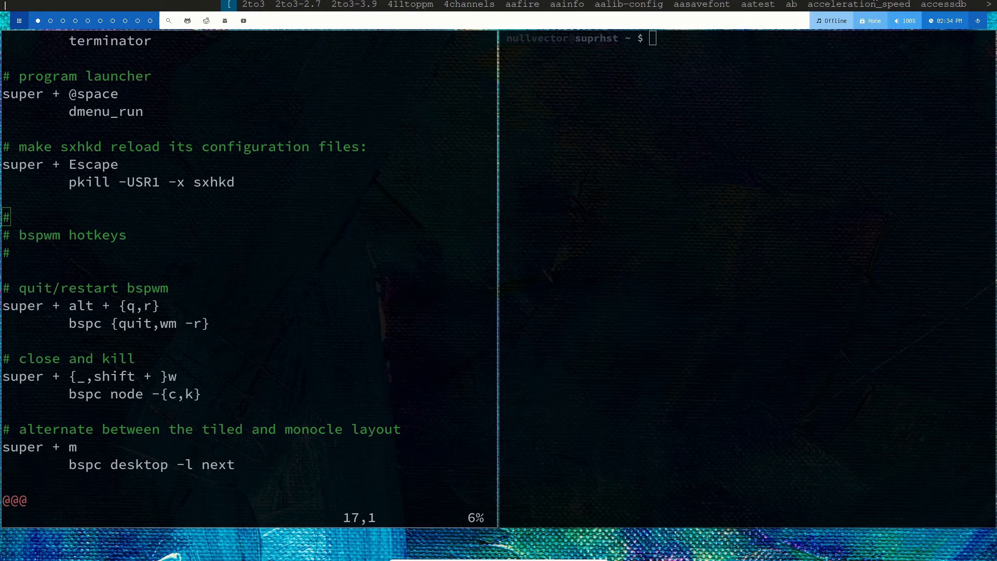
pyautogui.moveTo(765, 257)
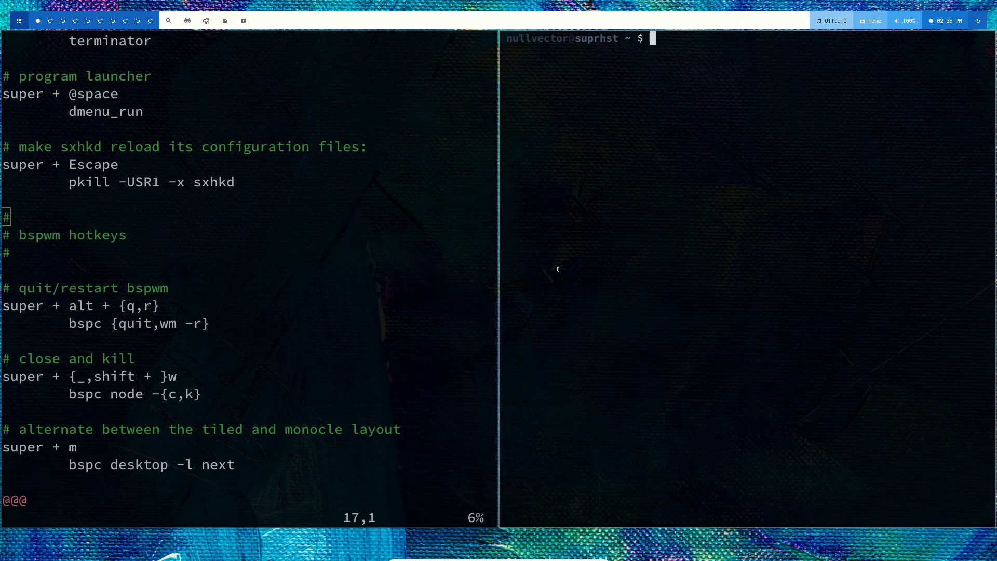
# - Close the extra terminator and scroll sxhkdrc to the state, flags and focus/swap hotkeys
pyautogui.scroll(-3)
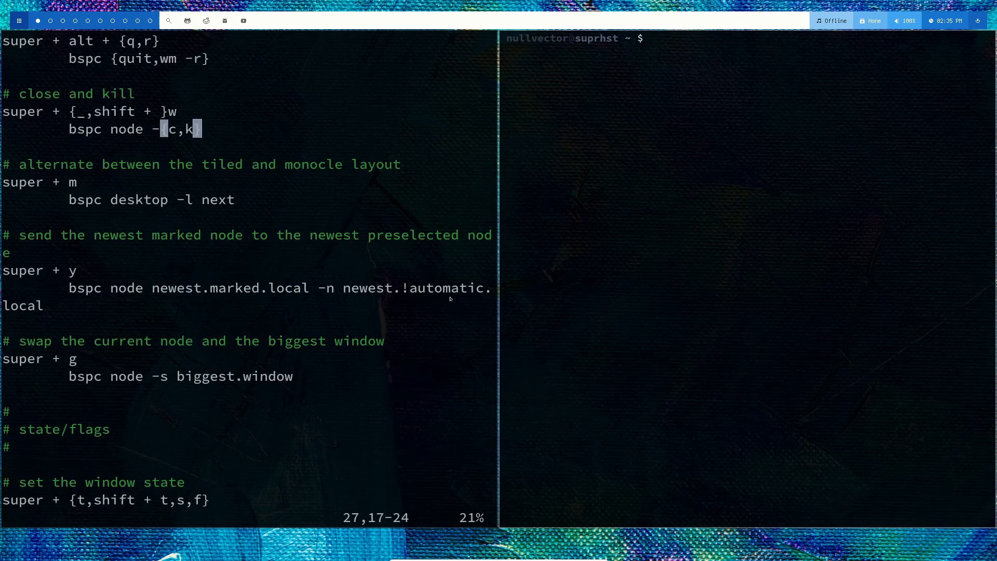
pyautogui.moveTo(704, 116)
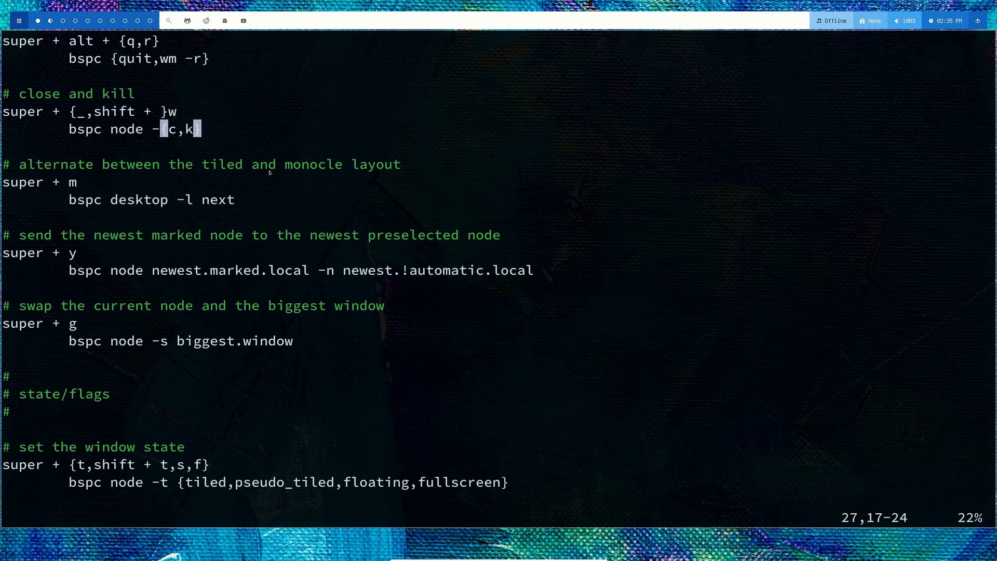
pyautogui.moveTo(305, 356)
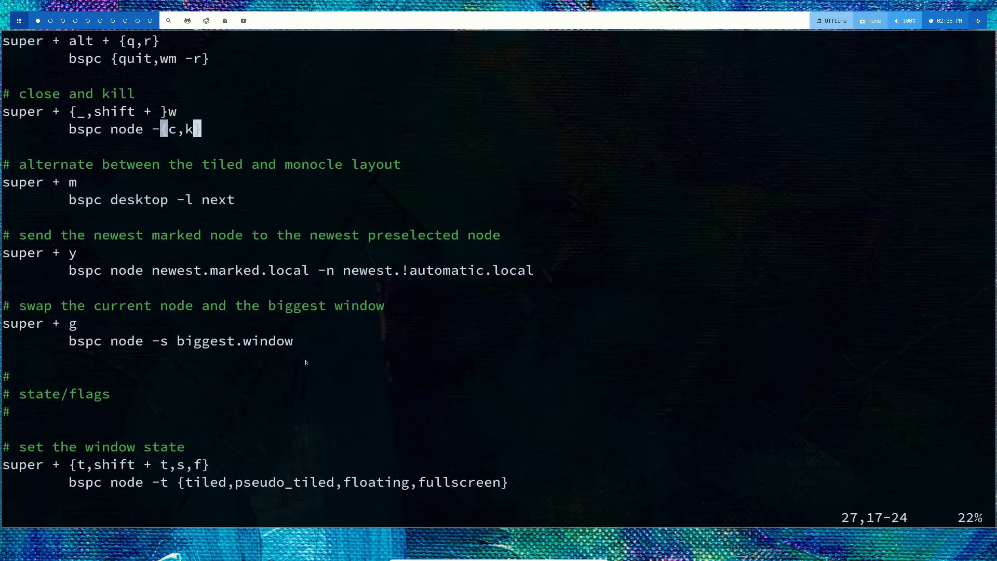
pyautogui.scroll(-3)
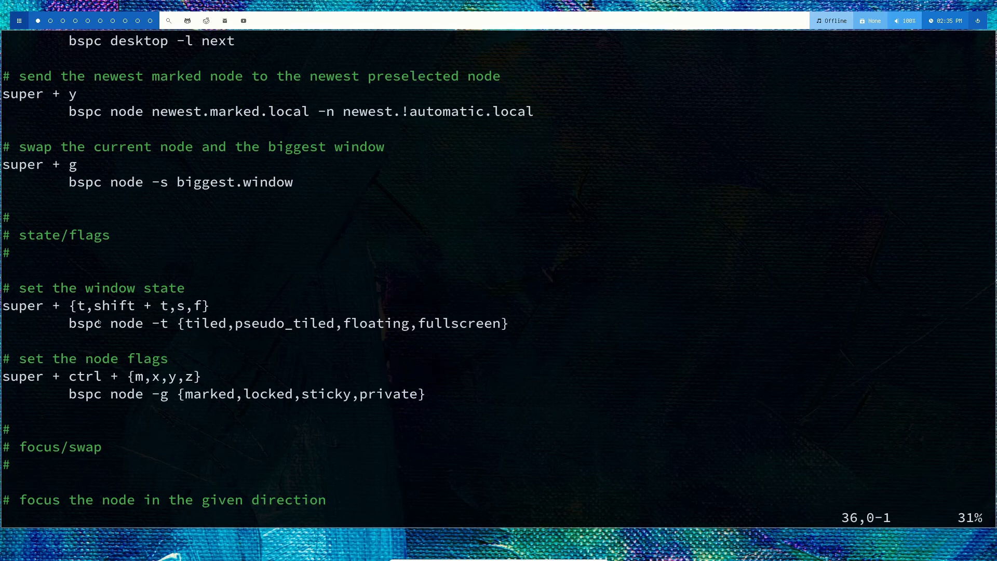
pyautogui.moveTo(386, 386)
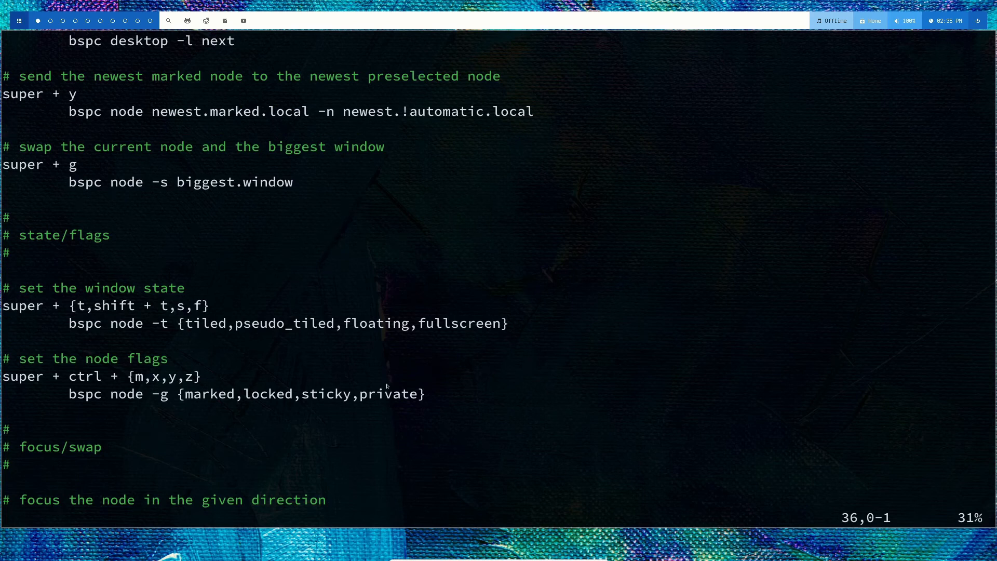
# - Scroll sxhkdrc through the focus/swap hotkeys, then back up to the terminator and dmenu_run bindings
pyautogui.scroll(-3)
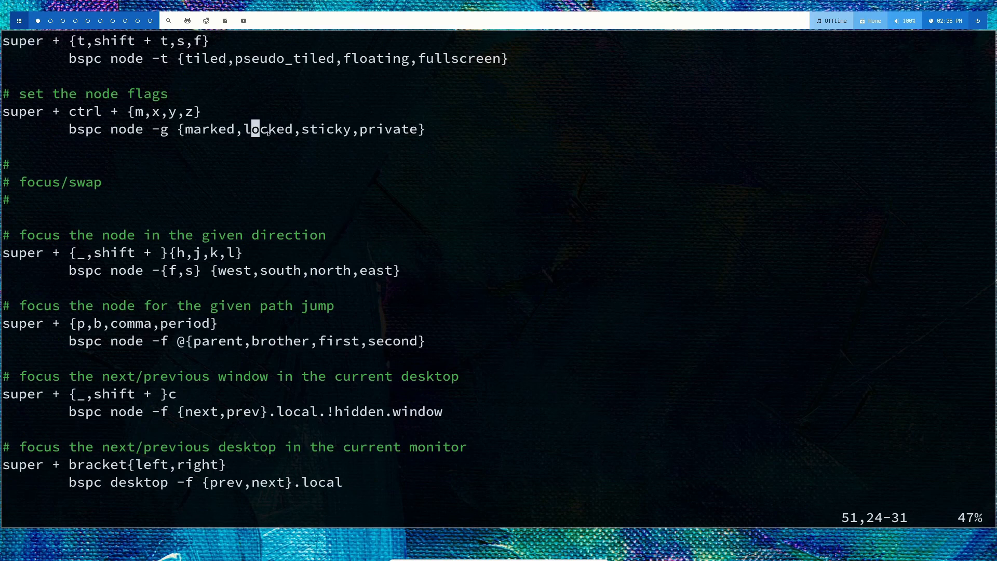
pyautogui.moveTo(380, 240)
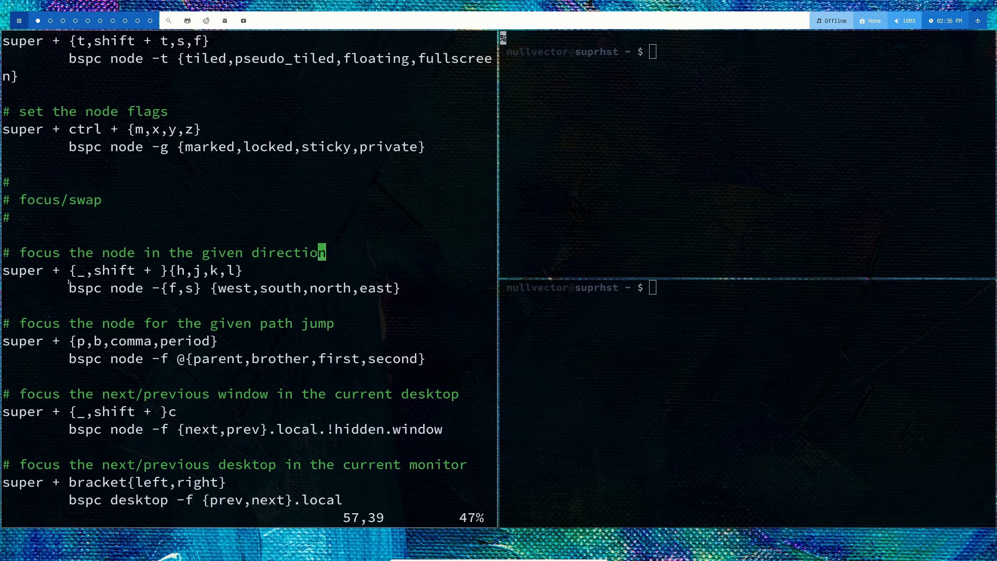
pyautogui.moveTo(328, 217)
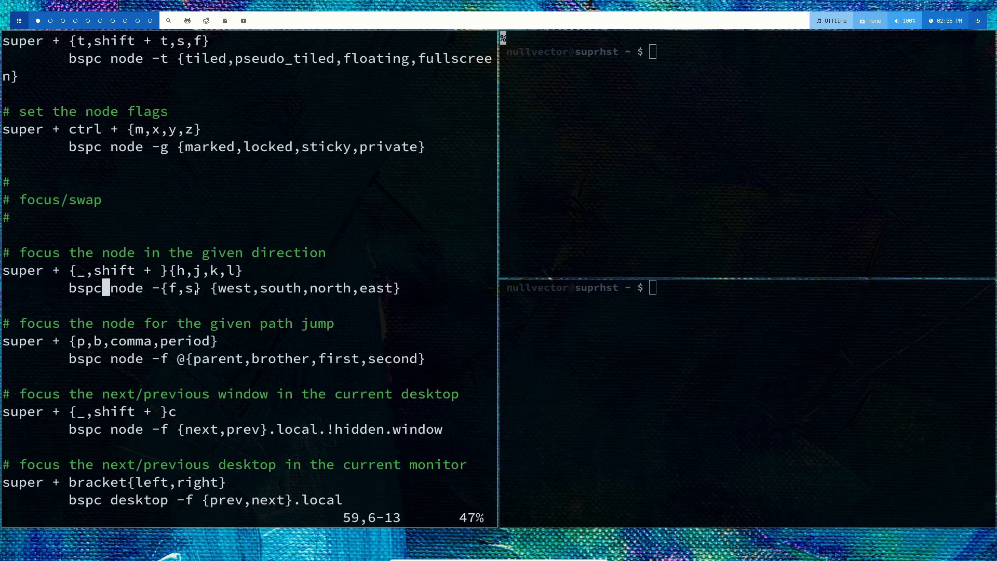
pyautogui.moveTo(672, 354)
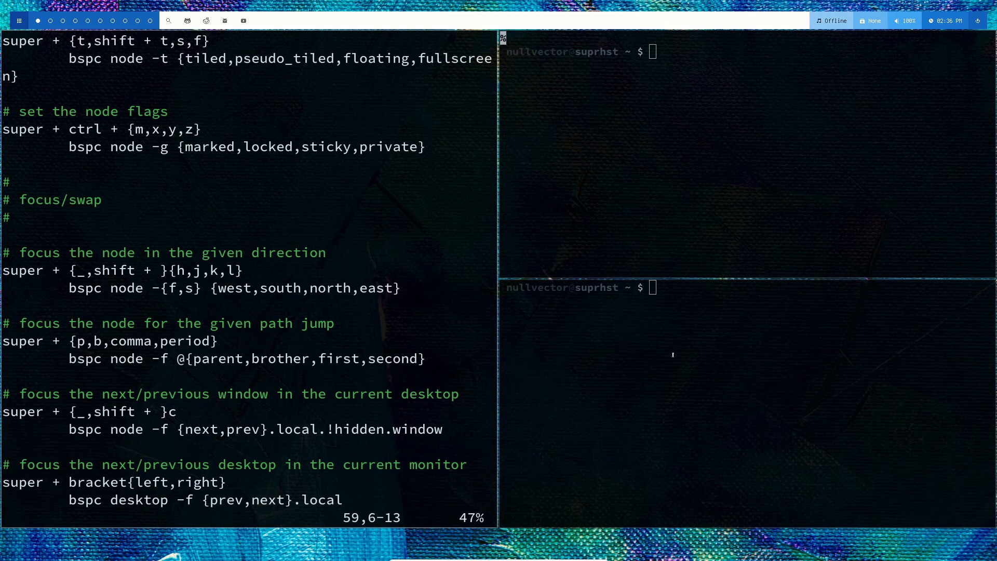
pyautogui.moveTo(547, 275)
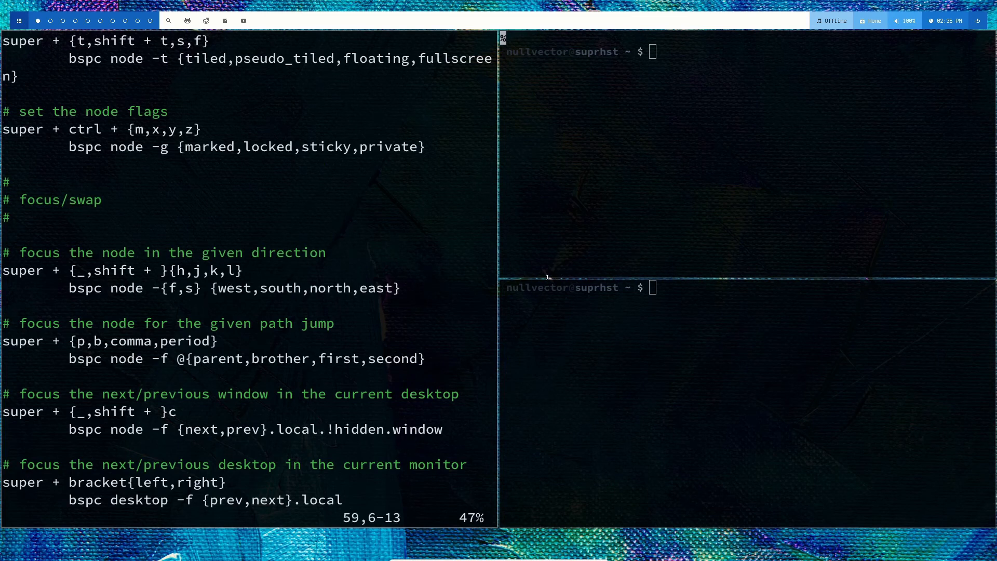
pyautogui.scroll(-3)
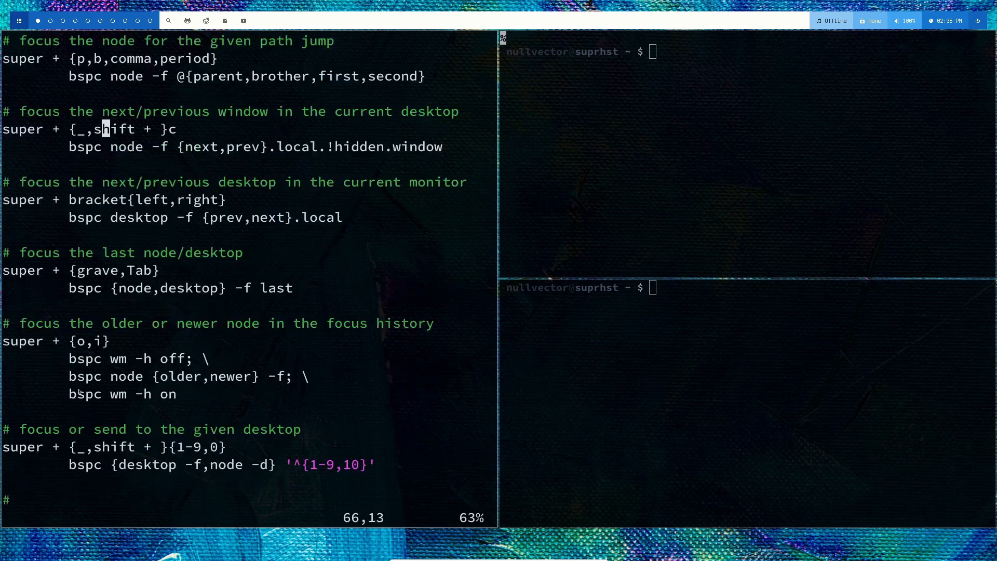
pyautogui.scroll(3)
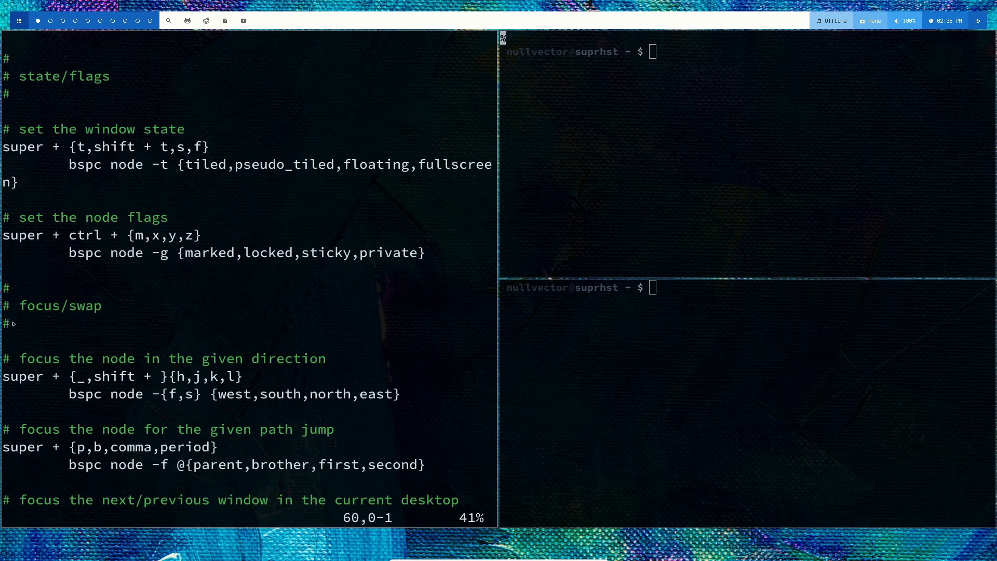
pyautogui.scroll(3)
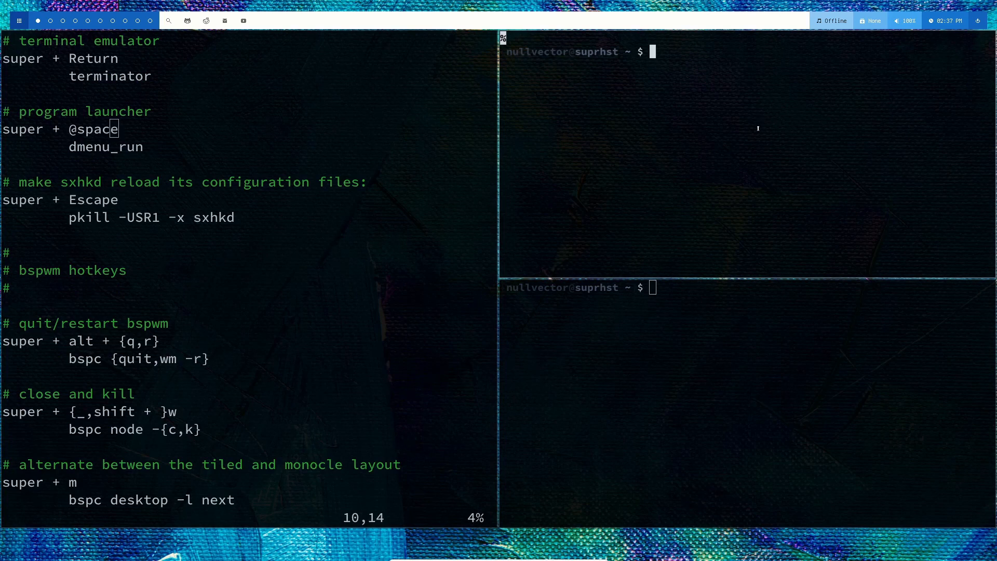
pyautogui.moveTo(532, 180)
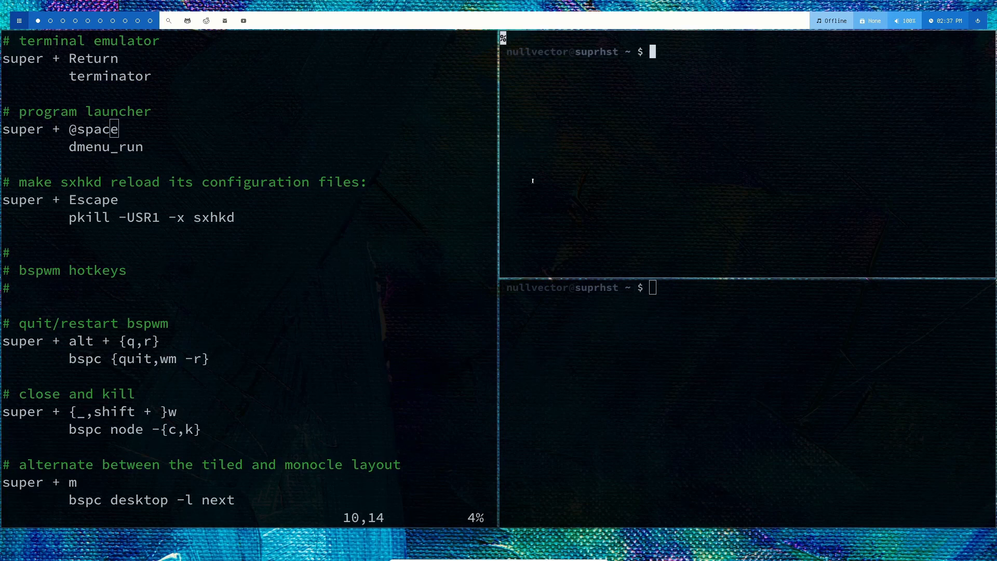